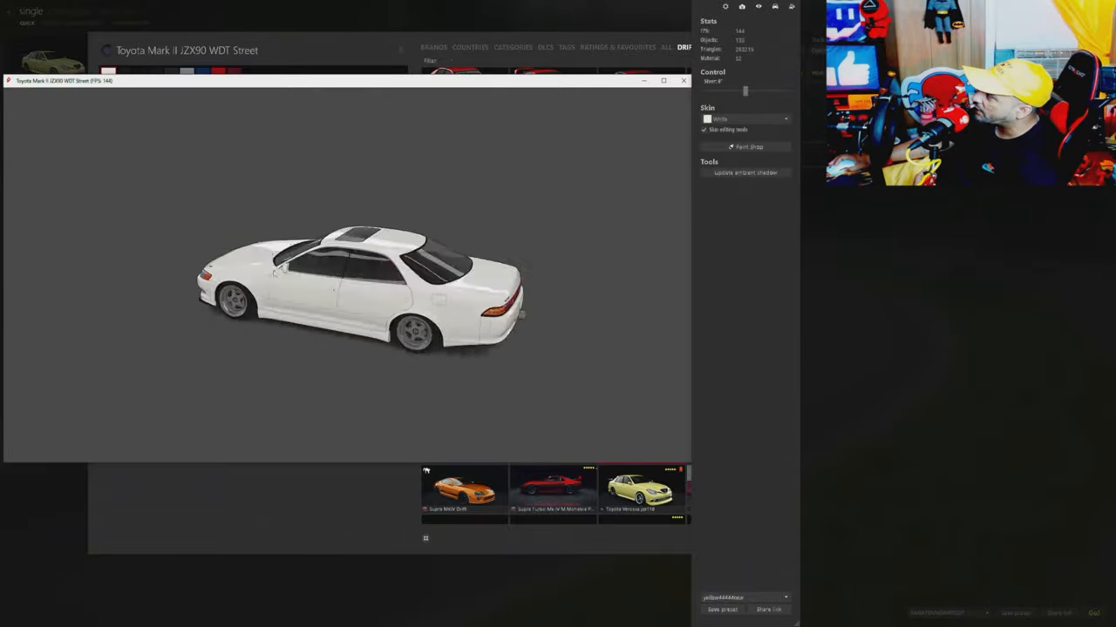
- Rotate the car preview so the Mark II's rear licence plate faces the camera
{"action": "left_click_drag", "start_coordinate": [366, 305], "coordinate": [314, 375]}
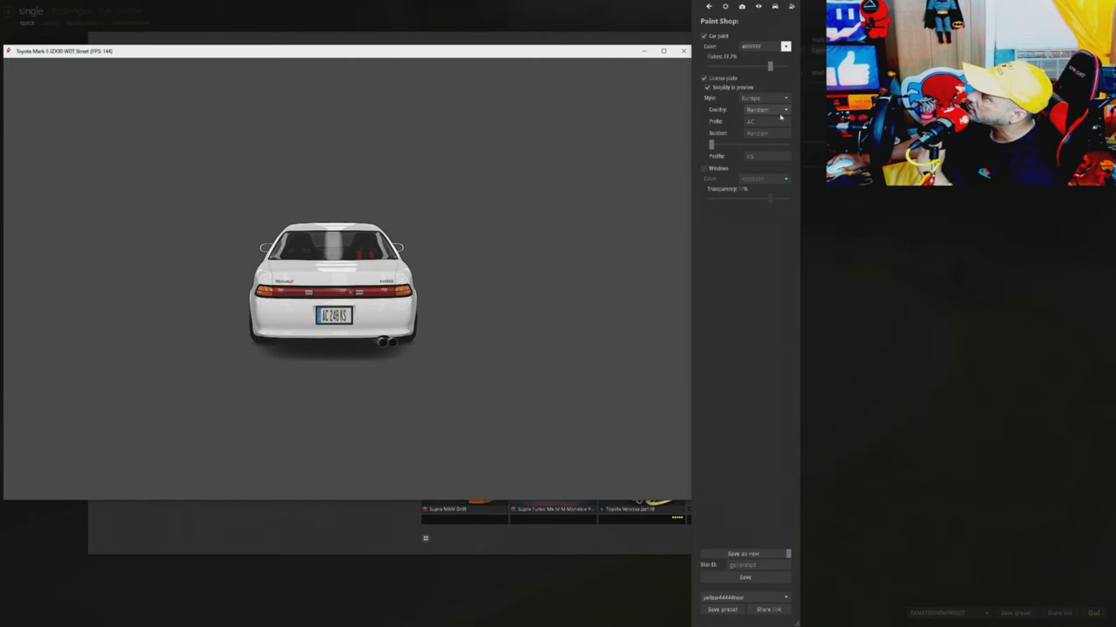
- Try Canada, Japan, Russia and United States plate styles, then choose United Kingdom
{"action": "left_click", "coordinate": [762, 109]}
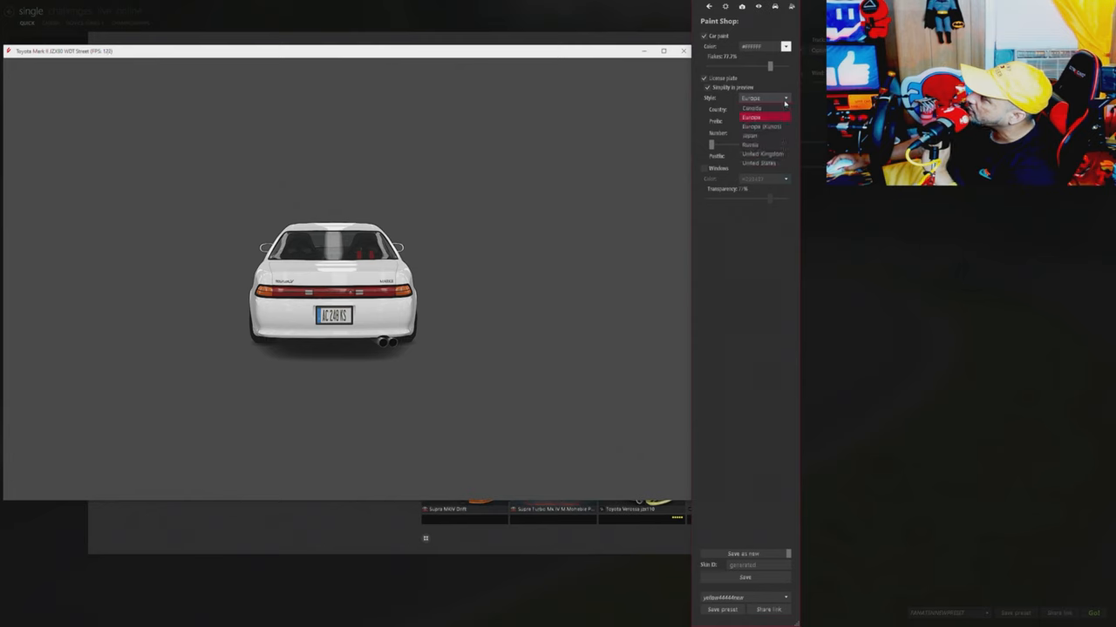
{"action": "left_click", "coordinate": [751, 109]}
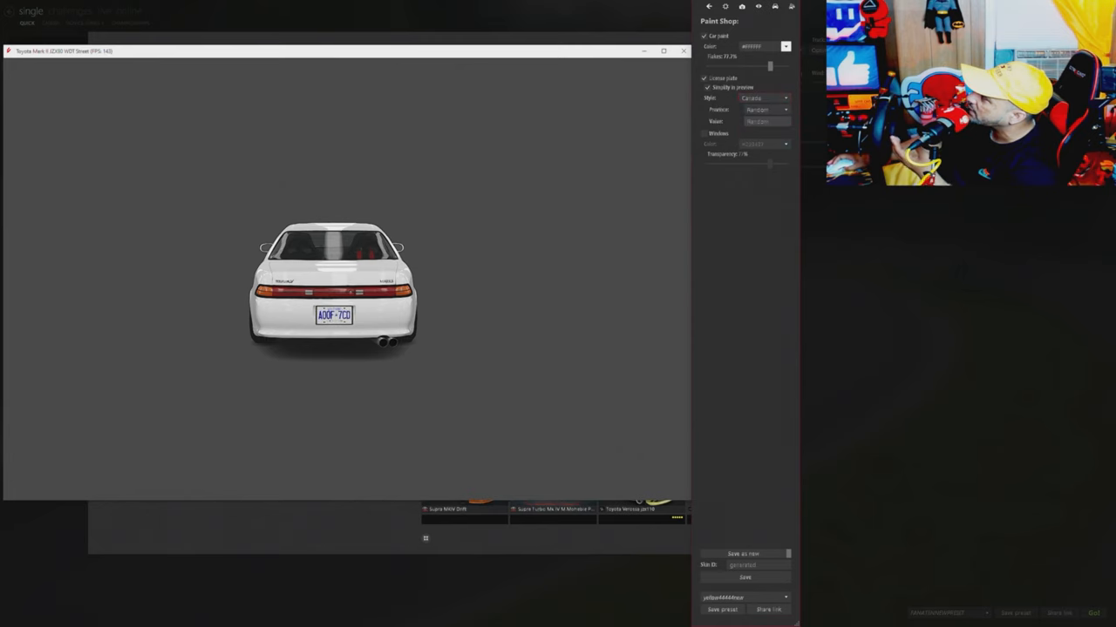
{"action": "left_click", "coordinate": [763, 109]}
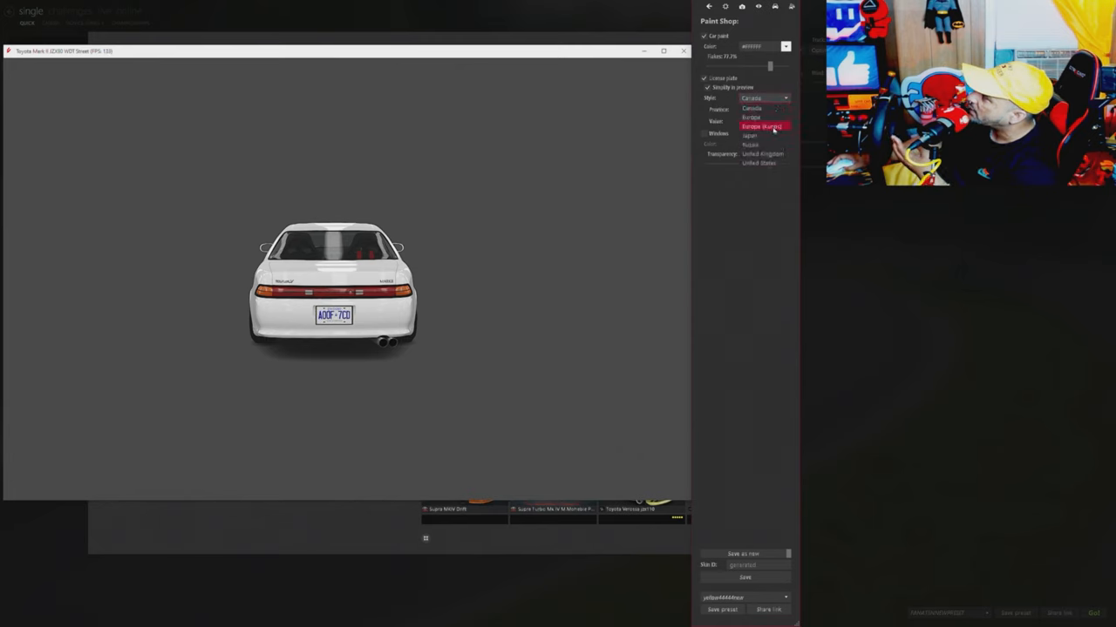
{"action": "left_click", "coordinate": [750, 135]}
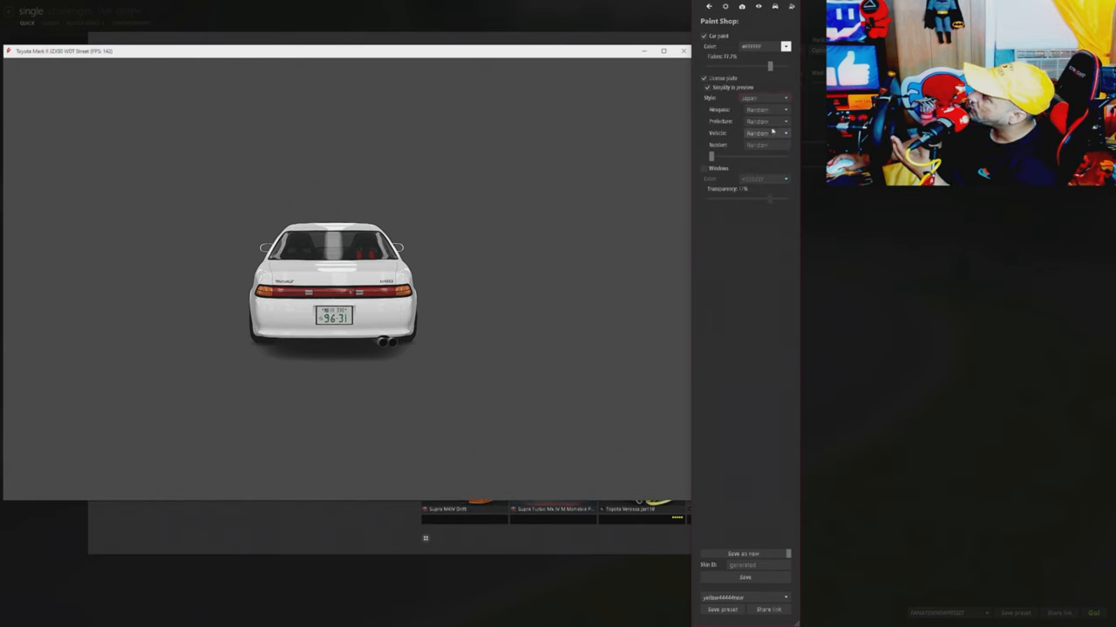
{"action": "left_click", "coordinate": [765, 109]}
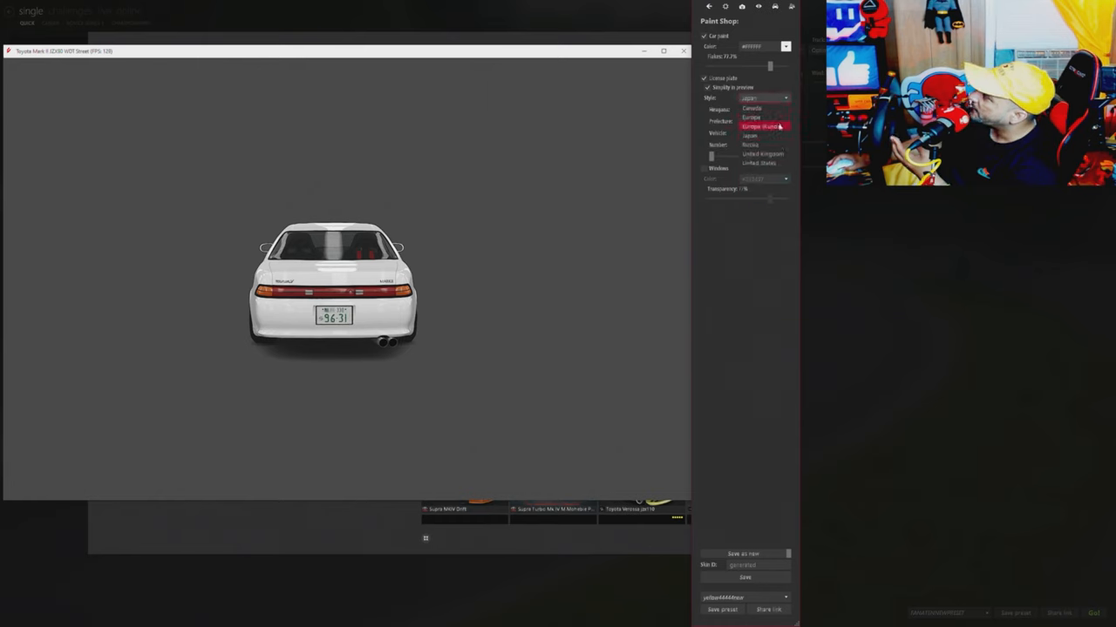
{"action": "left_click", "coordinate": [752, 145]}
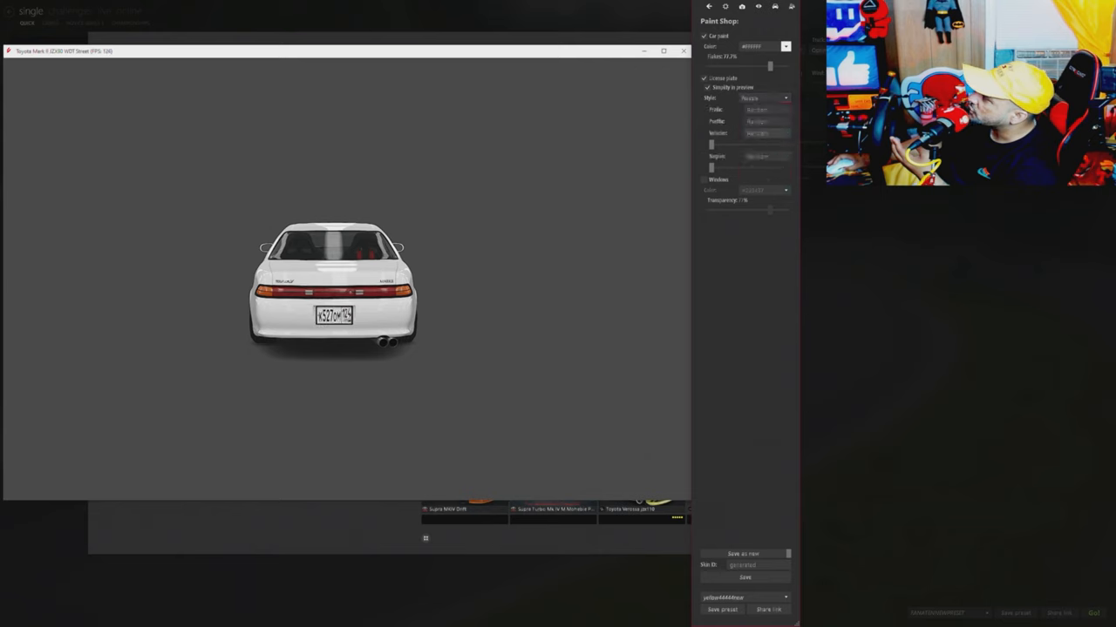
{"action": "left_click", "coordinate": [761, 98]}
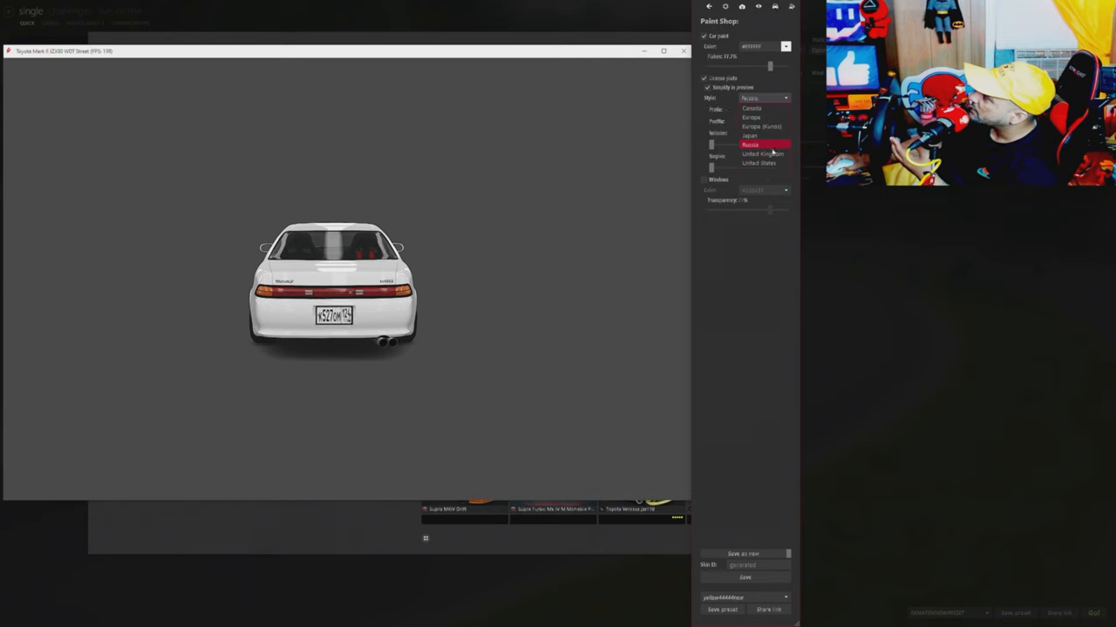
{"action": "left_click", "coordinate": [762, 153]}
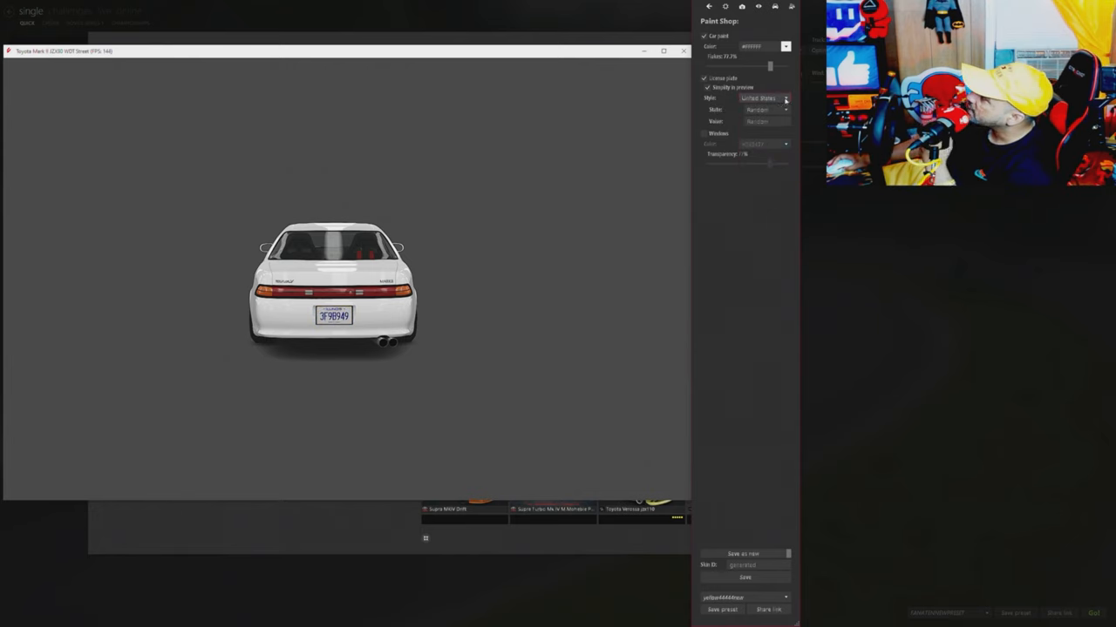
{"action": "left_click", "coordinate": [783, 98]}
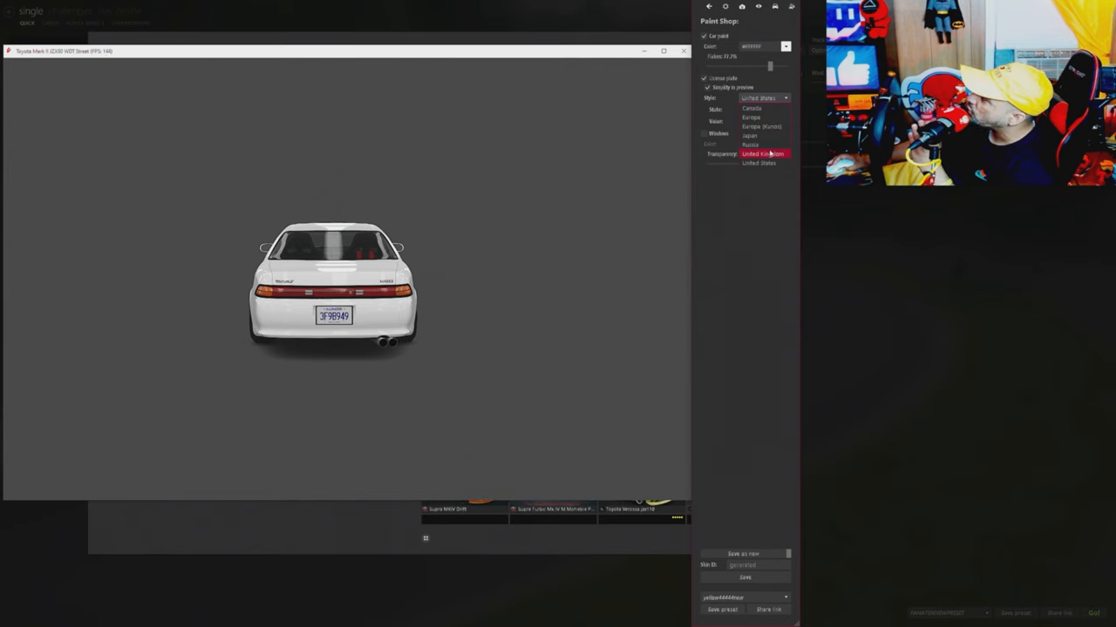
{"action": "left_click", "coordinate": [763, 153]}
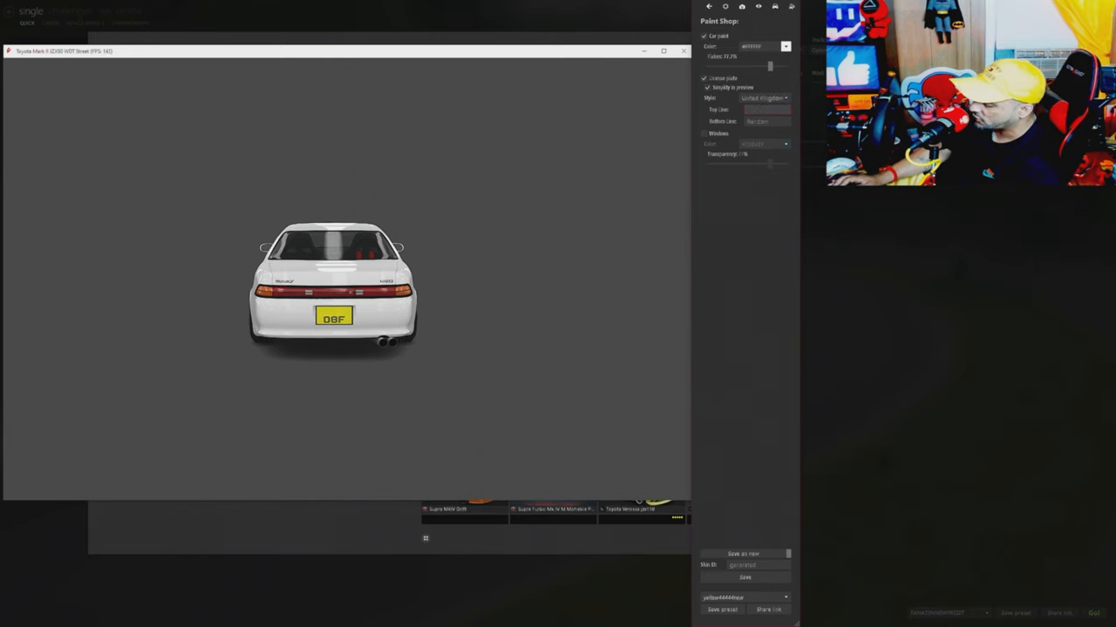
- Type test wording 'WAR' and 'KOUT' into the plate's text lines
{"action": "left_click", "coordinate": [705, 133]}
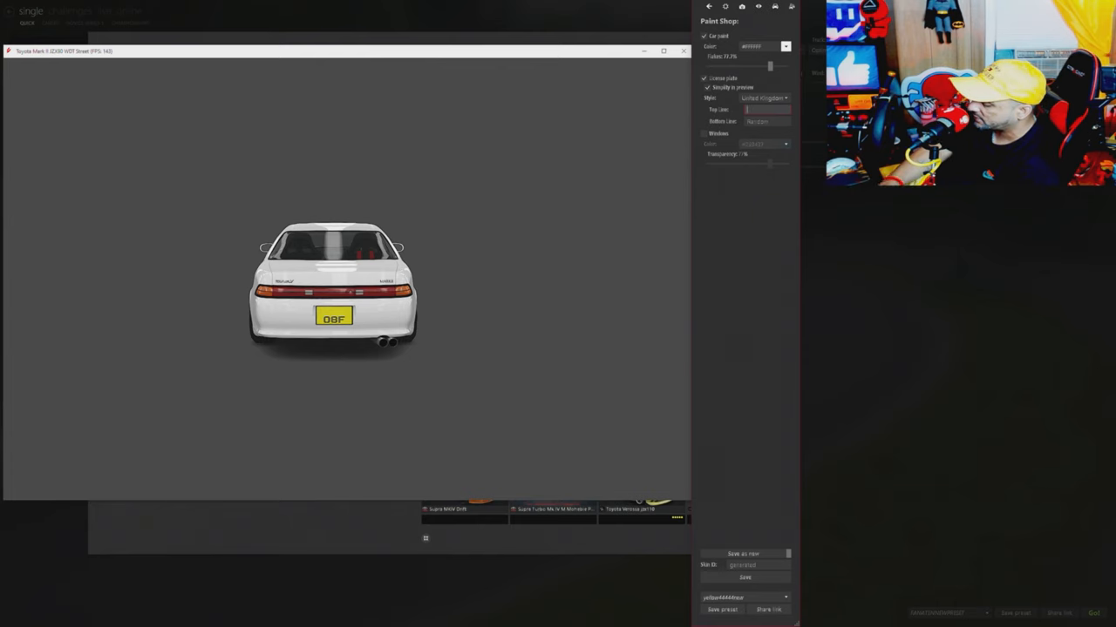
{"action": "type", "text": "WAR"}
{"action": "type", "text": "ONTHE"}
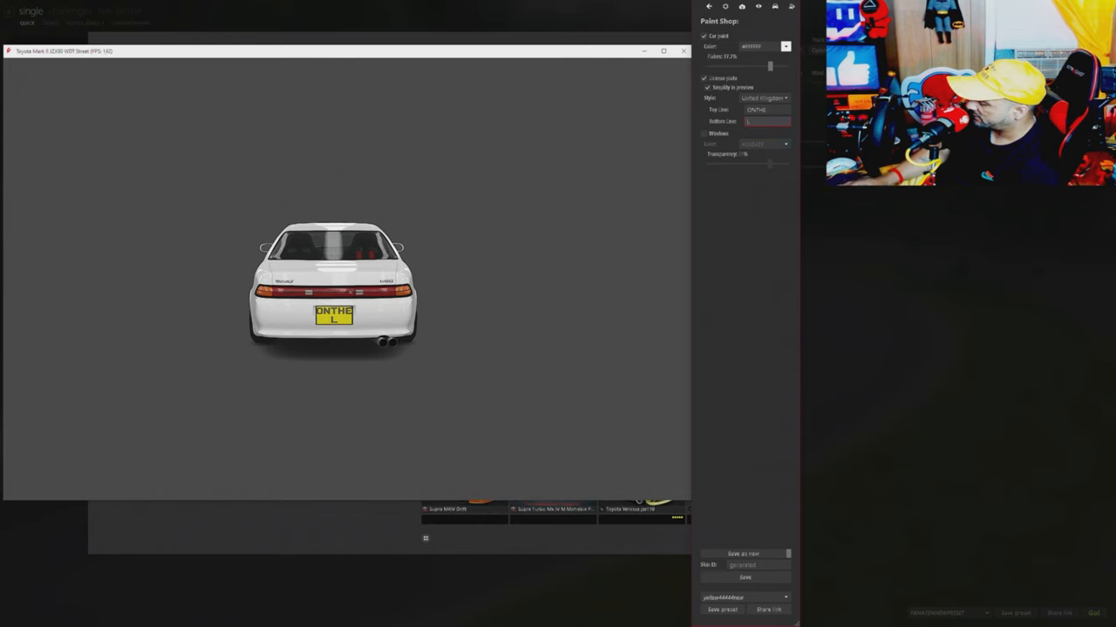
{"action": "type", "text": "KOUT"}
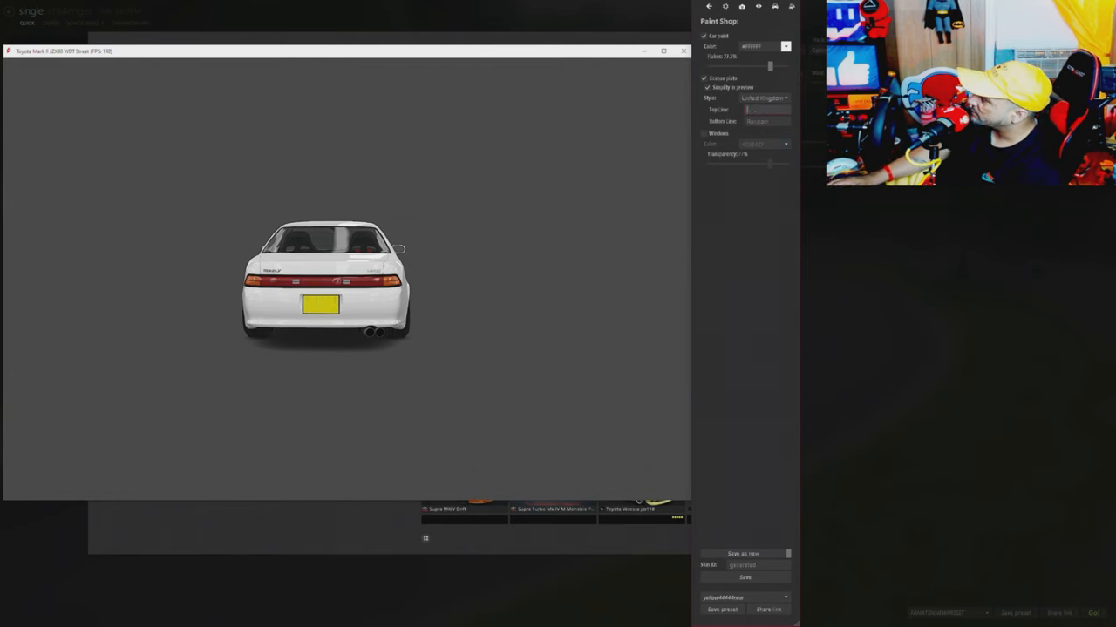
- Enter 'WAR' and 'PATH' into the plate's Top Line and Bottom Line fields
{"action": "type", "text": "WAR"}
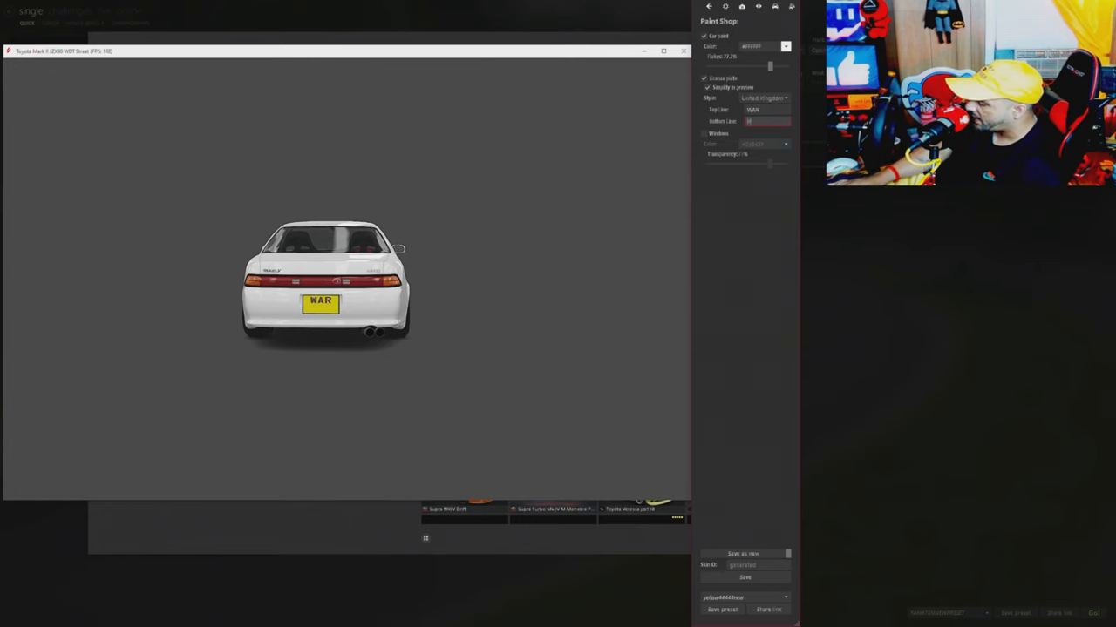
{"action": "type", "text": "PATH"}
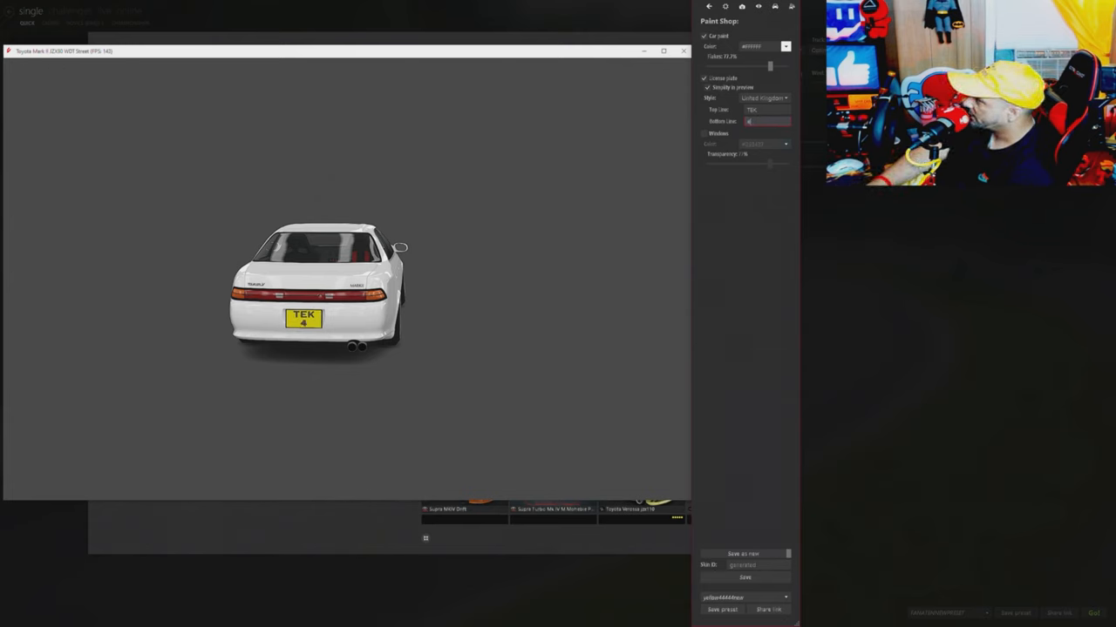
- Type '4RE' into the plate's Bottom Line field
{"action": "type", "text": "4REK"}
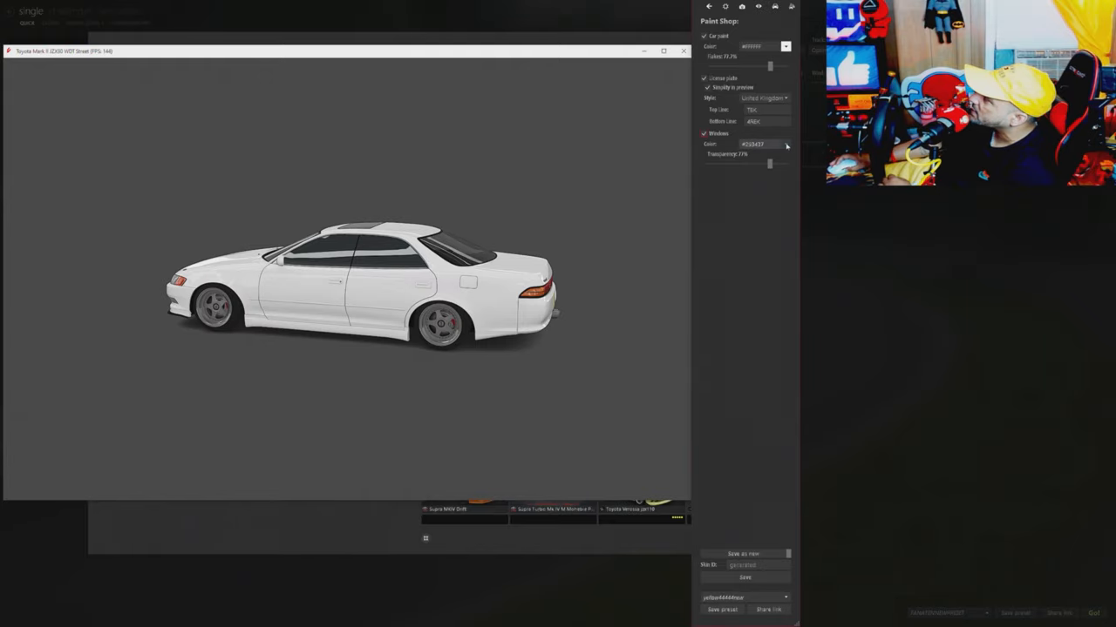
- Untick Windows to remove the Mark II's window tint
{"action": "left_click", "coordinate": [759, 144]}
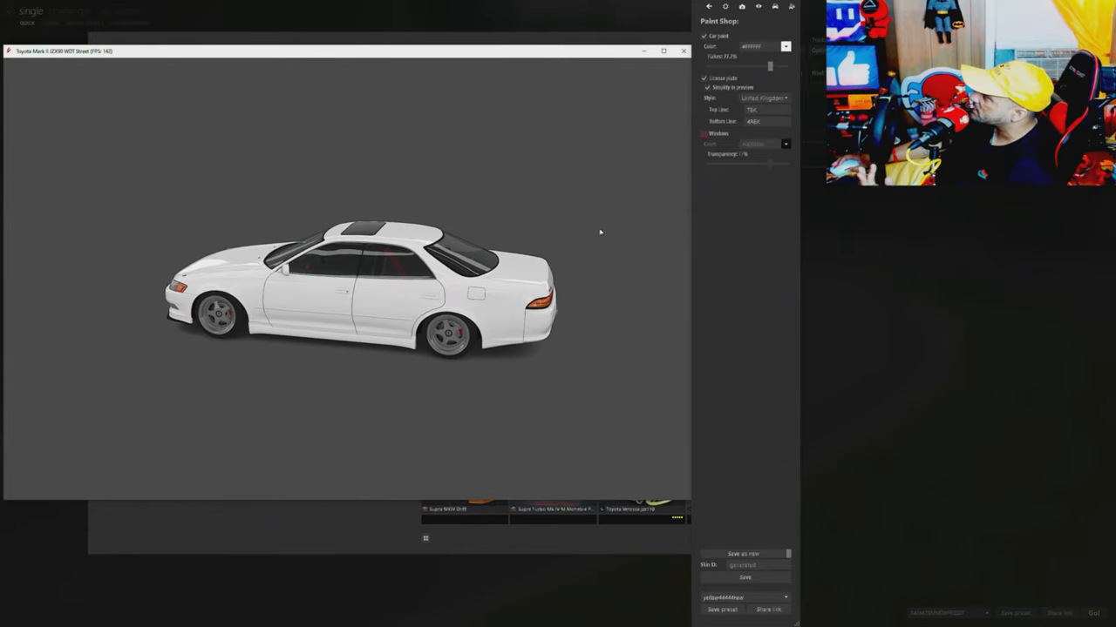
{"action": "mouse_move", "coordinate": [624, 261]}
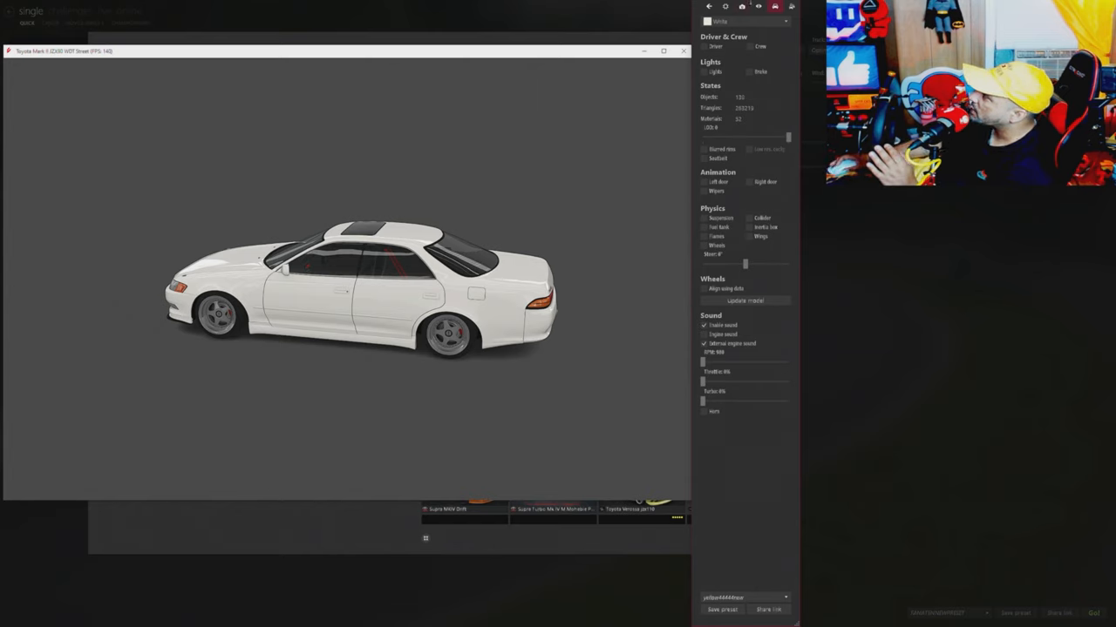
- Browse the showroom's settings tabs, then enable Skin editing mode in the car stats panel
{"action": "left_click", "coordinate": [741, 7]}
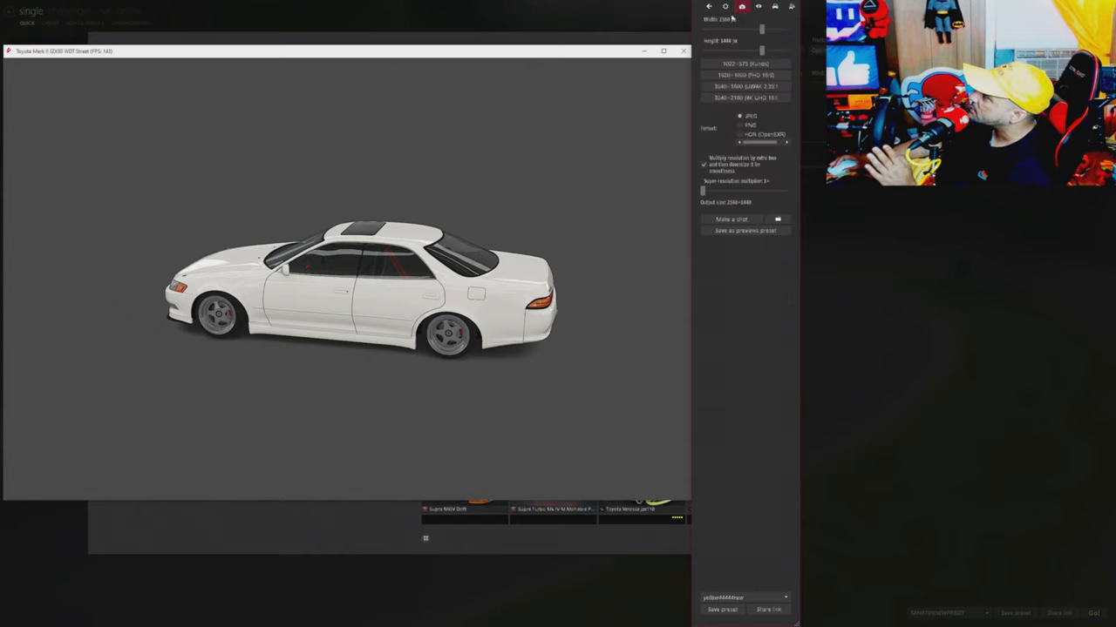
{"action": "left_click", "coordinate": [725, 7]}
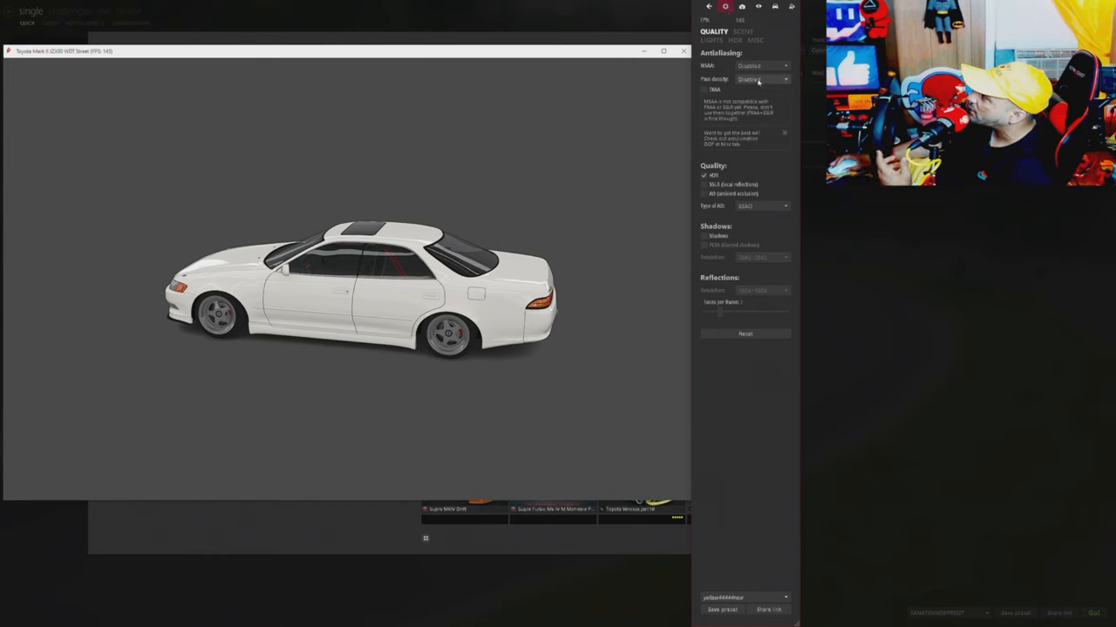
{"action": "left_click", "coordinate": [740, 7]}
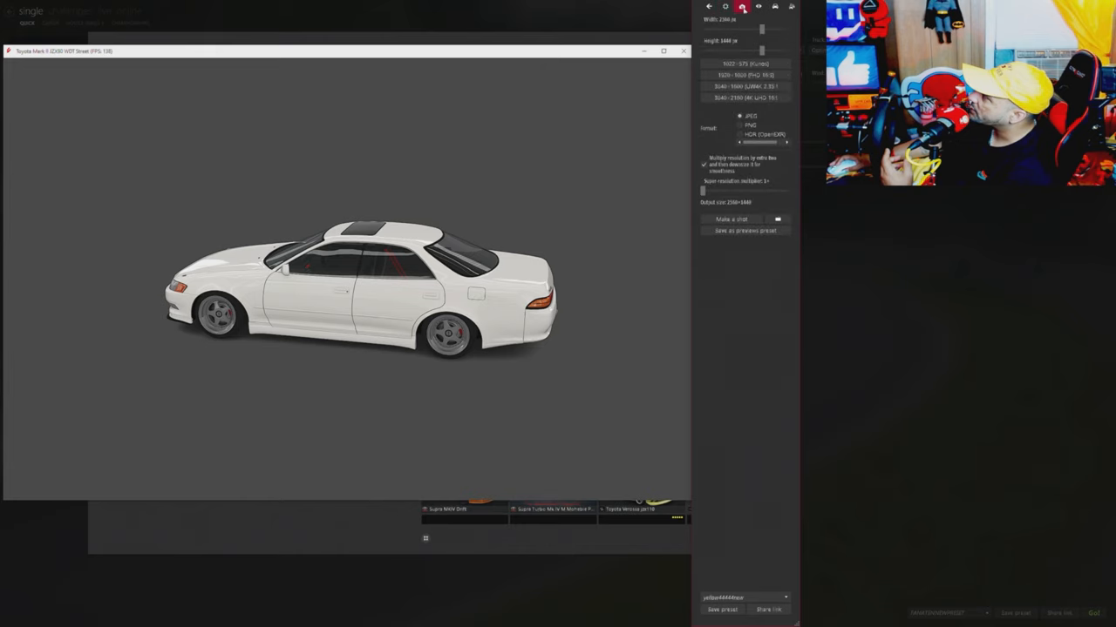
{"action": "left_click", "coordinate": [757, 7]}
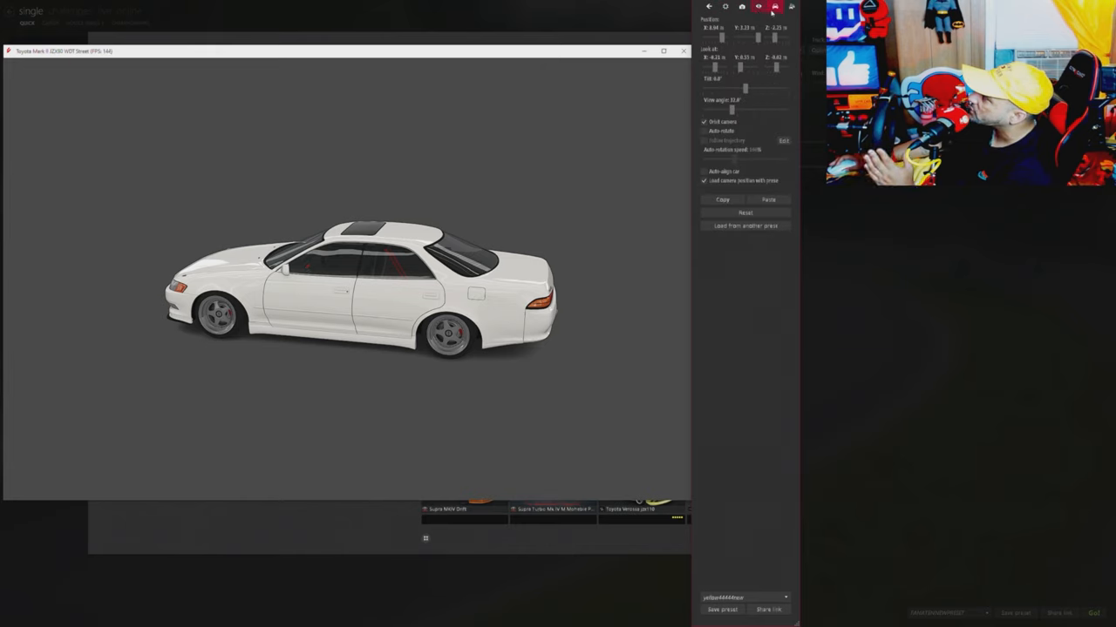
{"action": "left_click", "coordinate": [791, 7]}
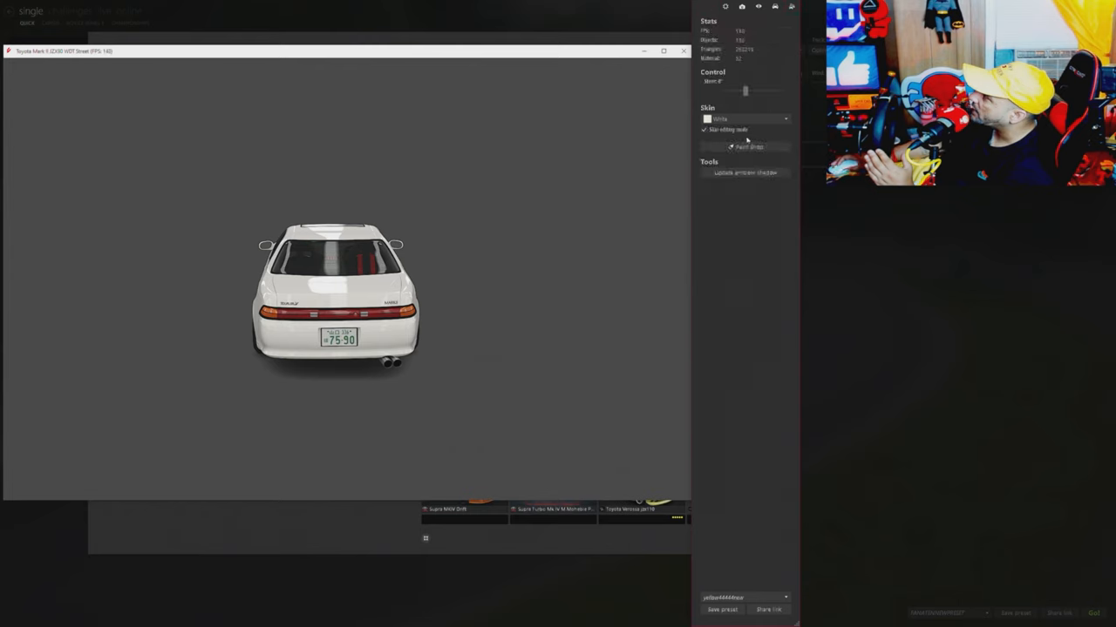
{"action": "left_click", "coordinate": [745, 119]}
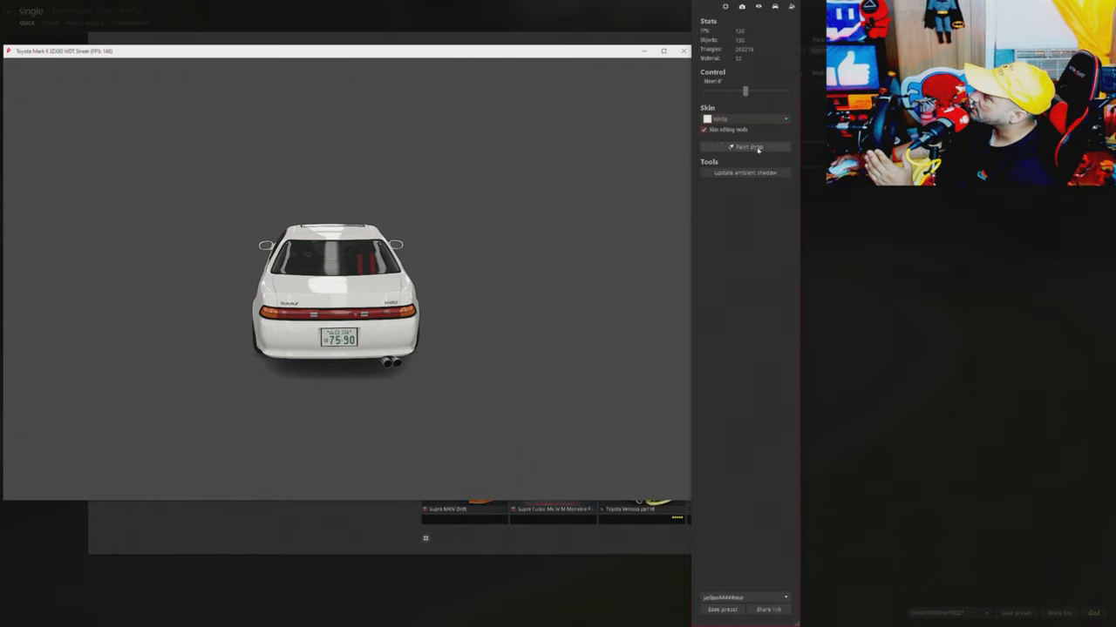
- Enable Car paint in the Paint Shop and set the body colour to yellow
{"action": "left_click", "coordinate": [745, 146]}
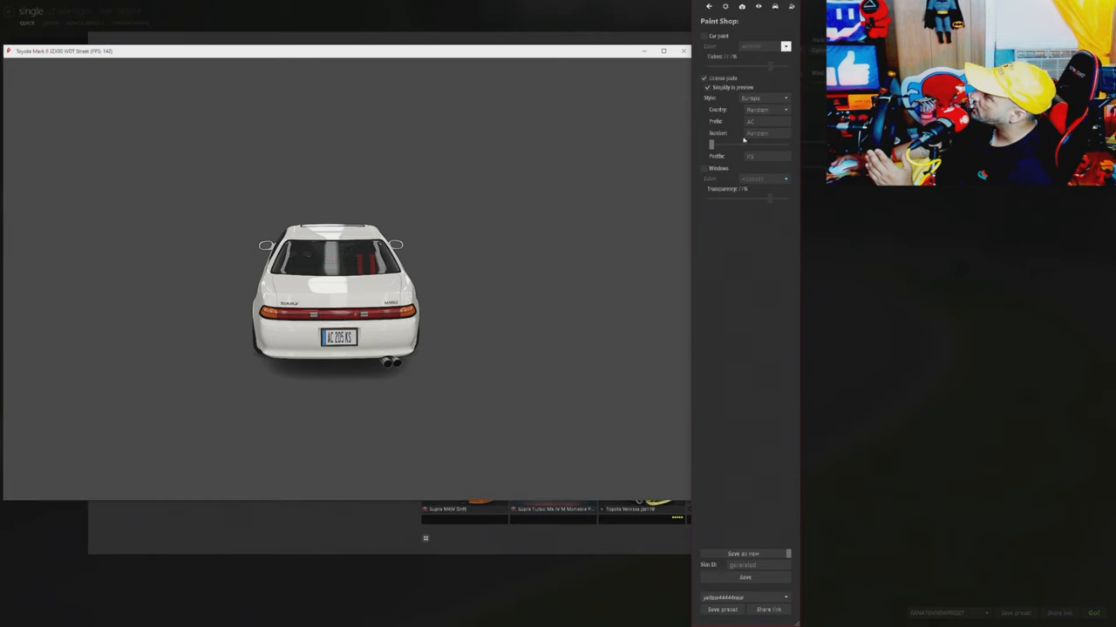
{"action": "left_click", "coordinate": [705, 35]}
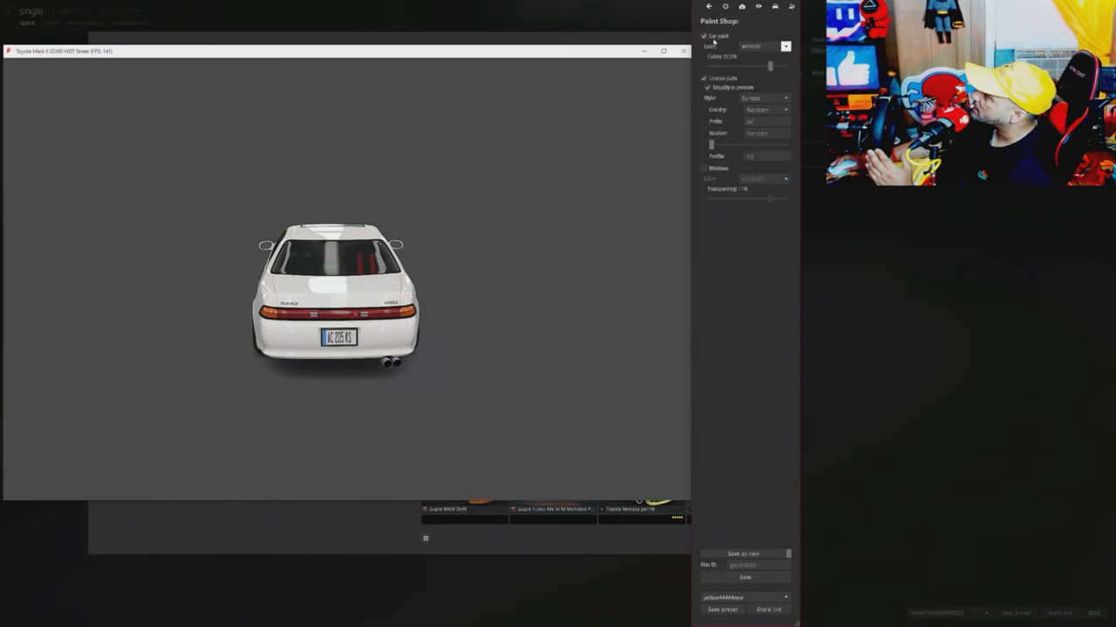
{"action": "left_click", "coordinate": [784, 46]}
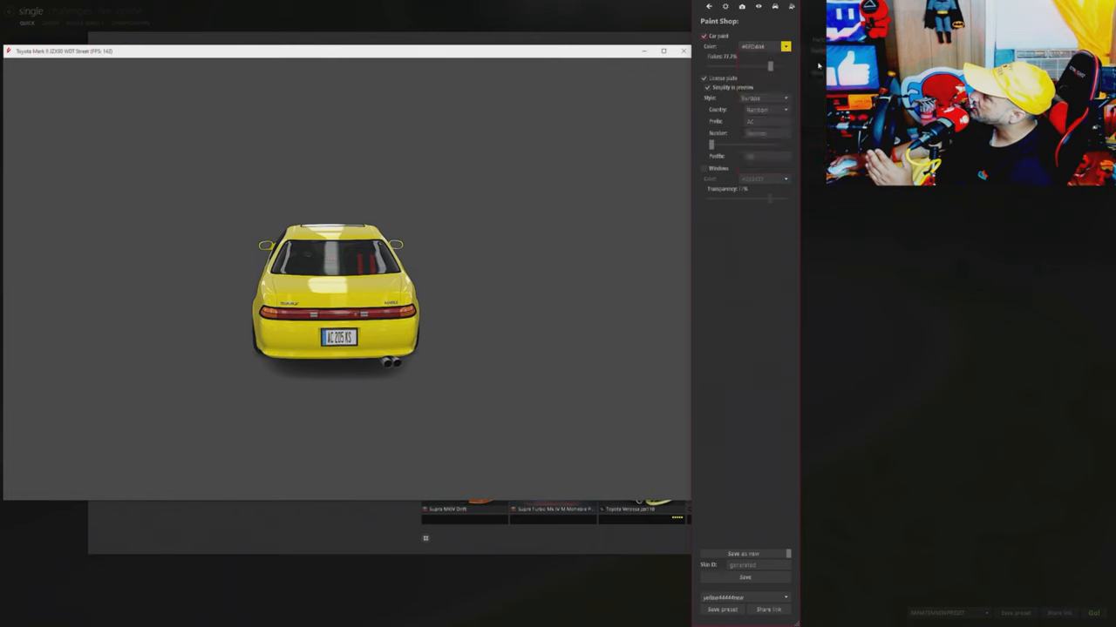
{"action": "left_click", "coordinate": [785, 46]}
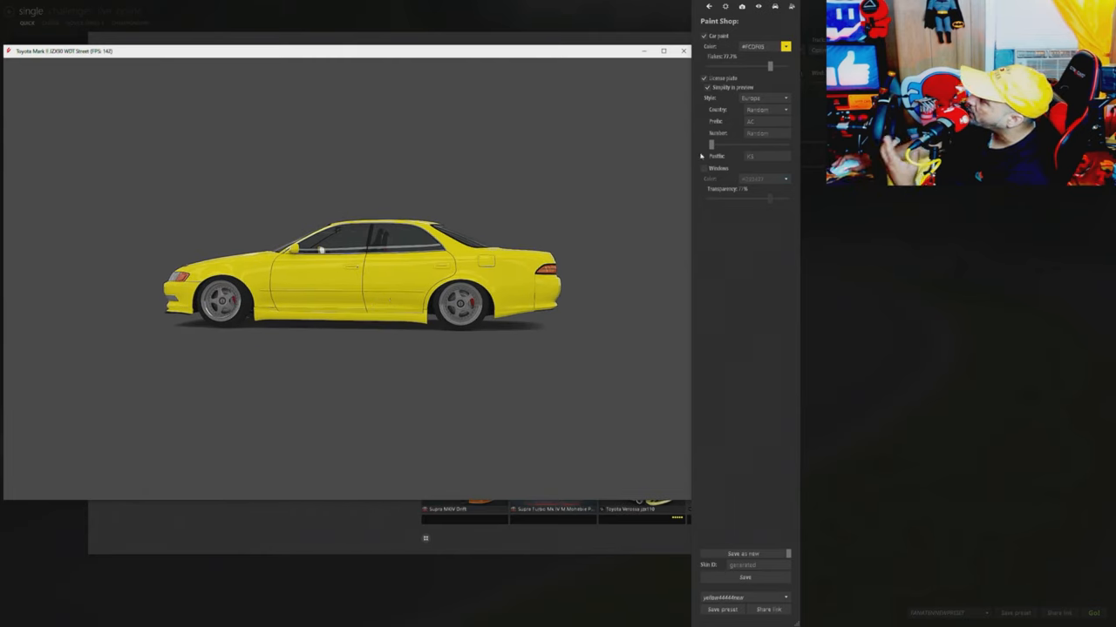
{"action": "mouse_move", "coordinate": [724, 119]}
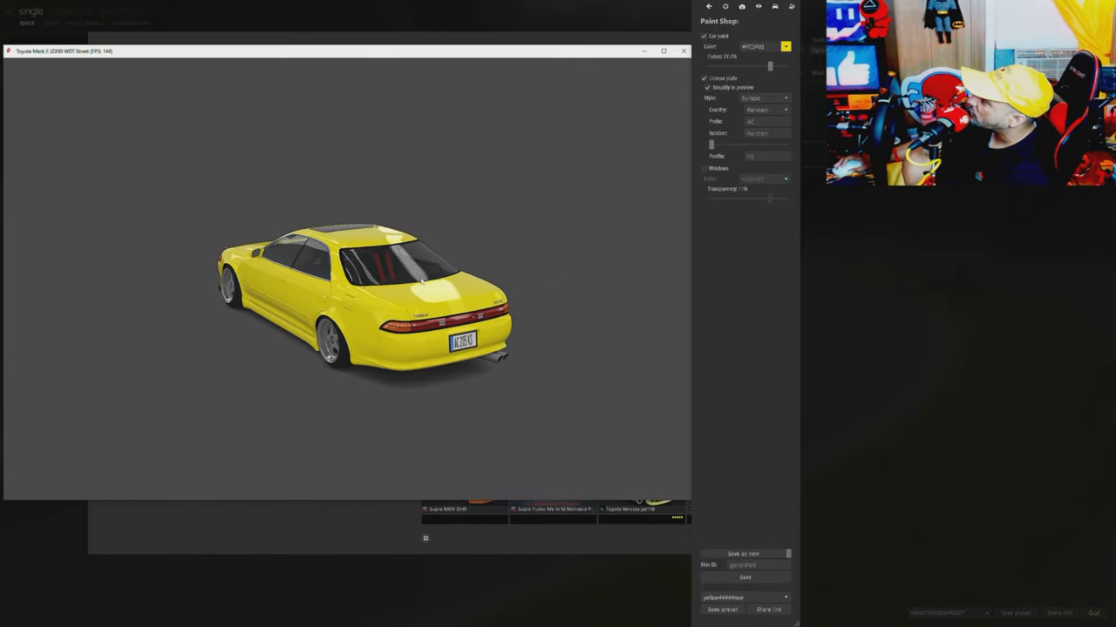
{"action": "left_click_drag", "start_coordinate": [418, 278], "coordinate": [488, 314]}
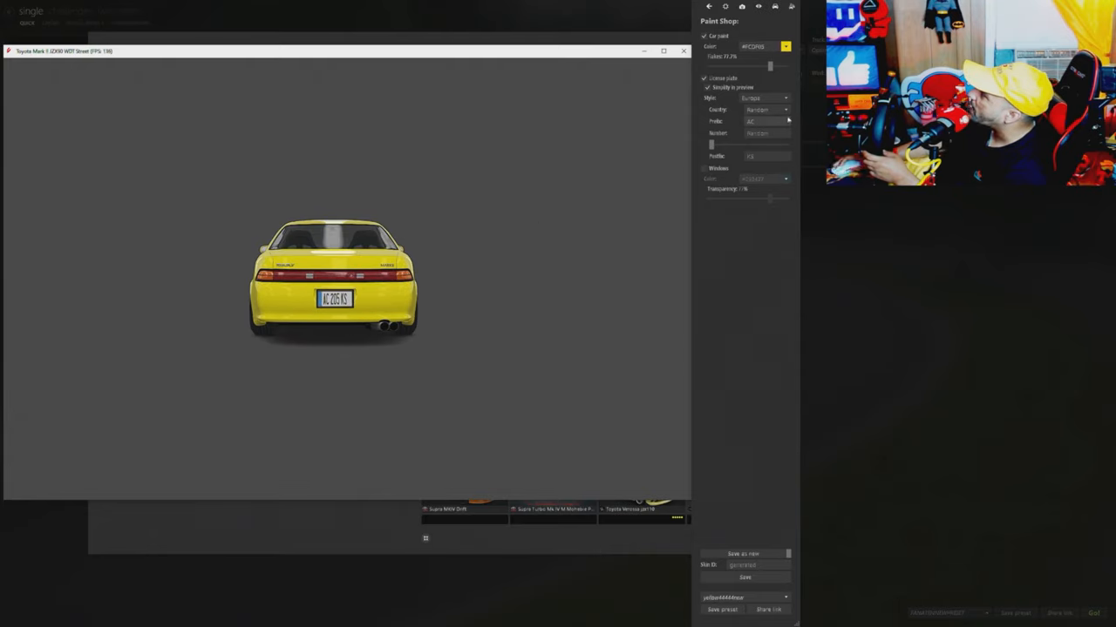
- Set the licence plate Style to United Kingdom
{"action": "left_click", "coordinate": [784, 110]}
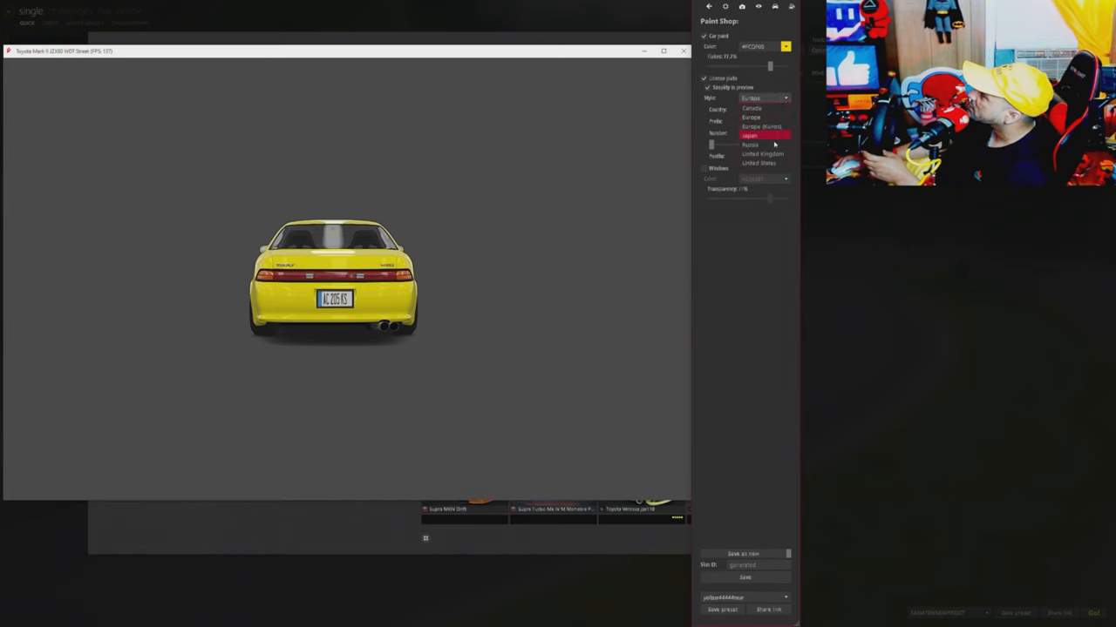
{"action": "left_click", "coordinate": [763, 154]}
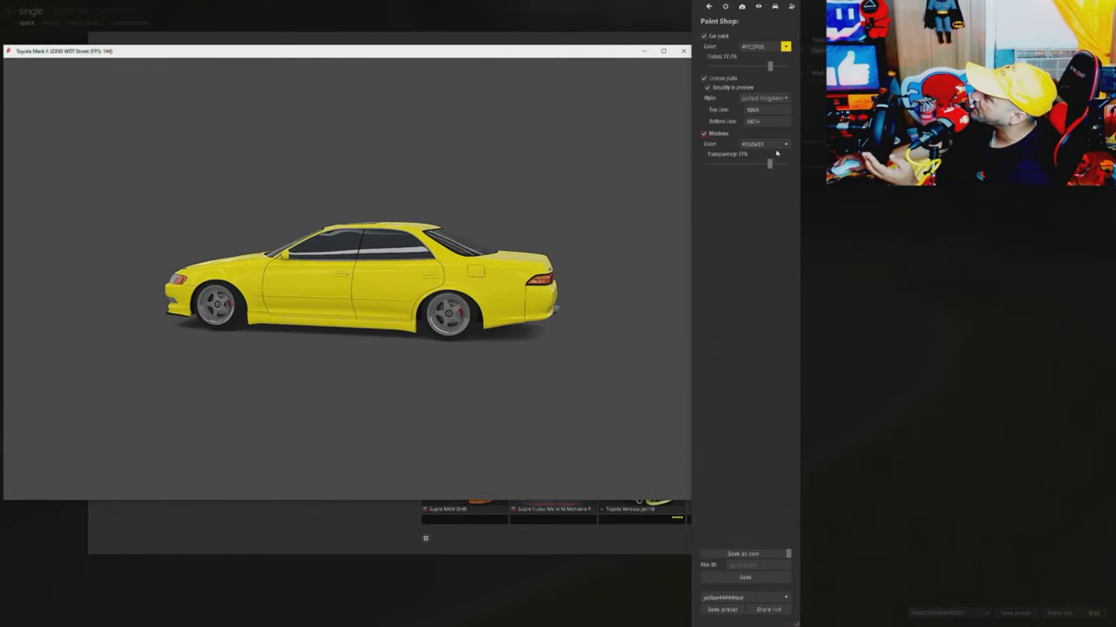
- Darken the window tint, drag transparency down and back up, then untick Windows
{"action": "left_click", "coordinate": [754, 144]}
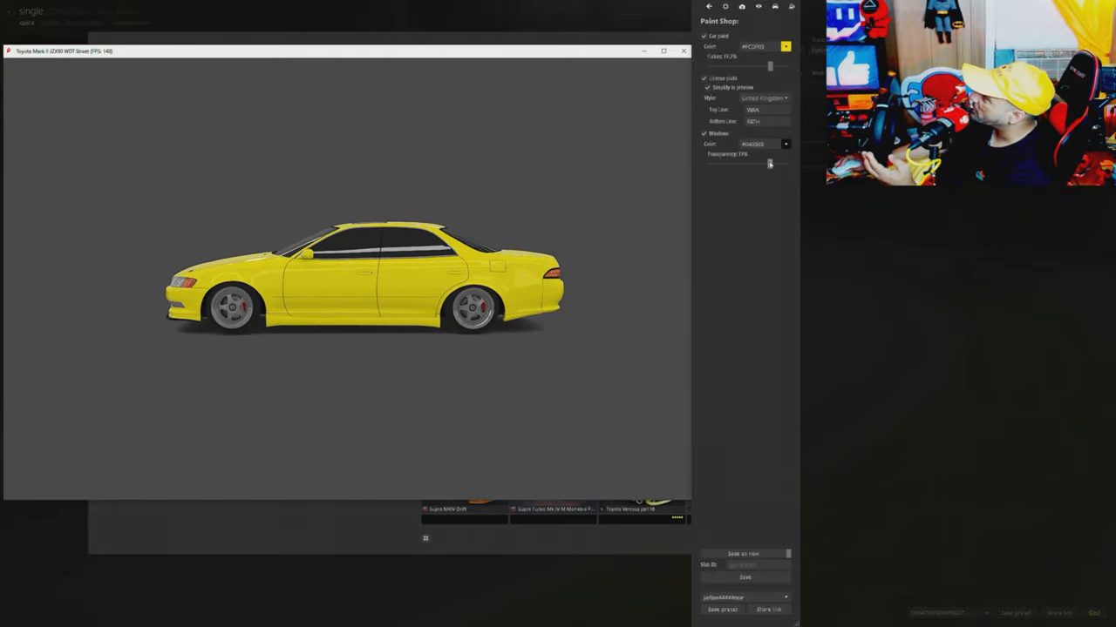
{"action": "left_click_drag", "start_coordinate": [770, 164], "coordinate": [751, 164]}
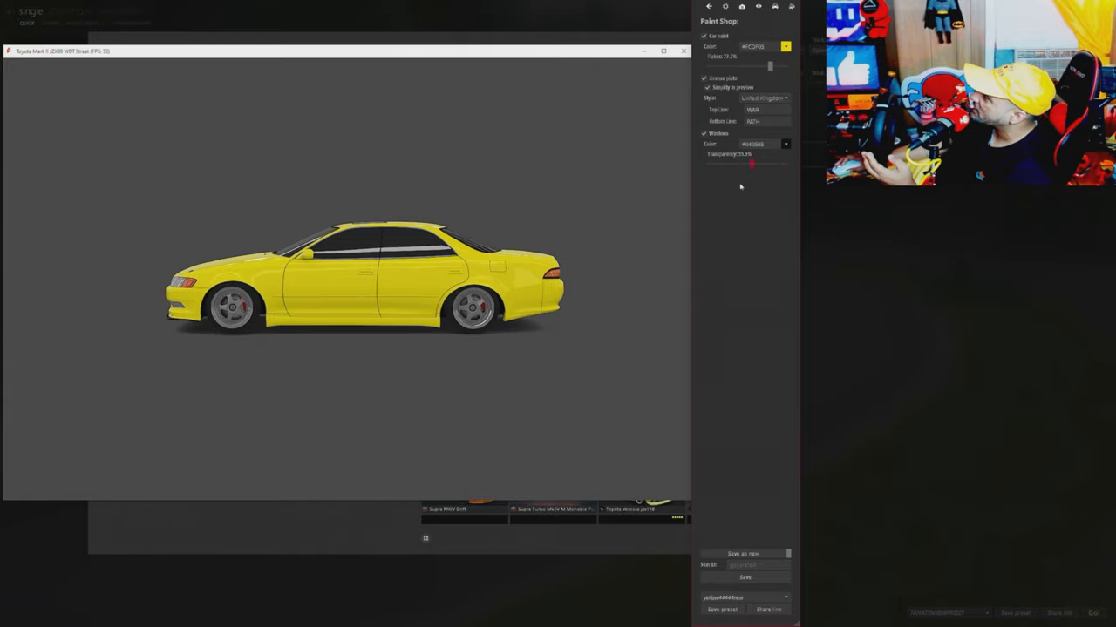
{"action": "left_click_drag", "start_coordinate": [751, 164], "coordinate": [705, 164]}
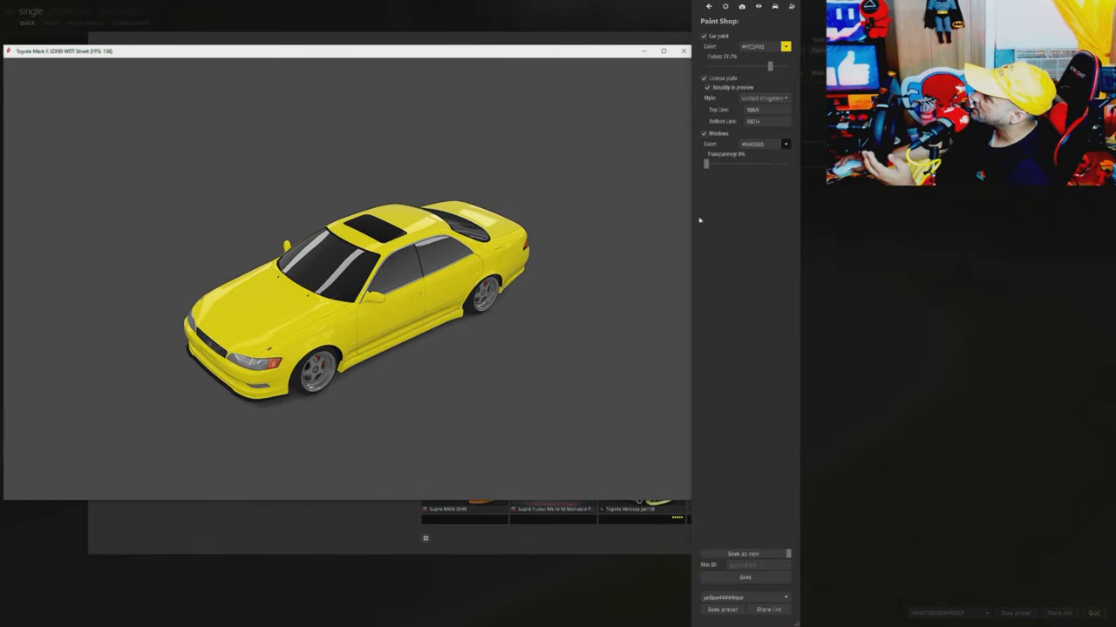
{"action": "left_click_drag", "start_coordinate": [706, 164], "coordinate": [787, 164]}
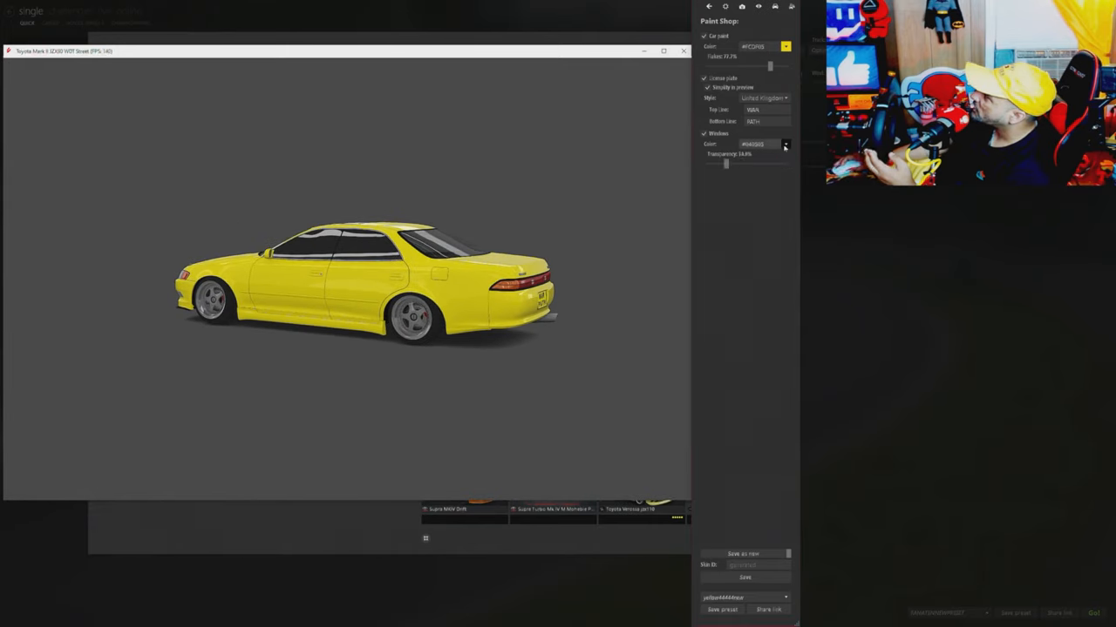
{"action": "left_click", "coordinate": [784, 144]}
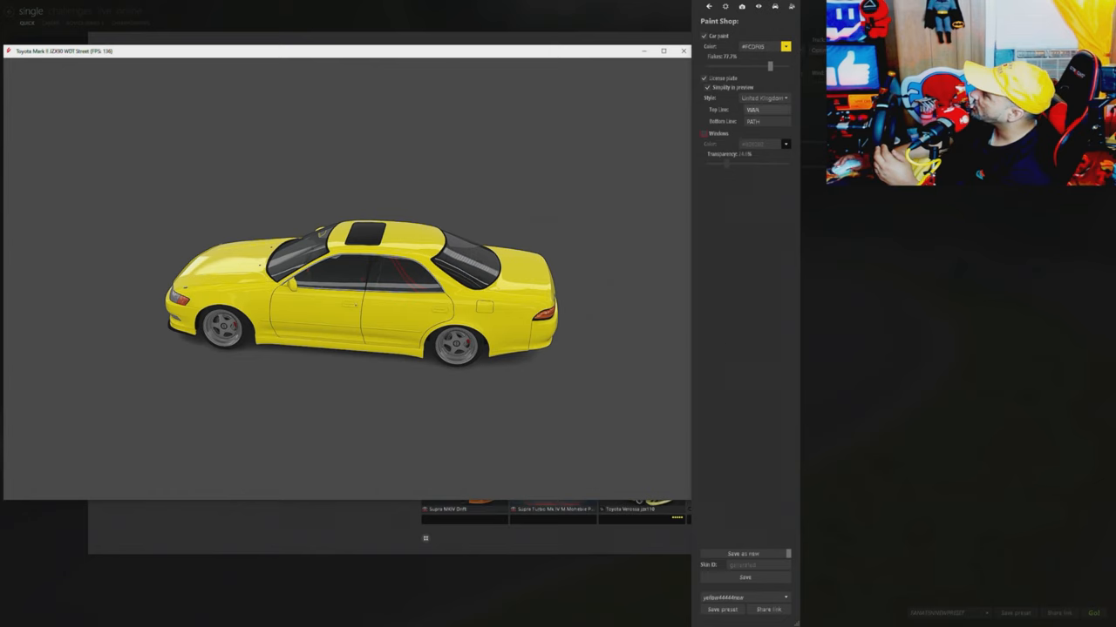
- Enable Crew, Driver, Lights, both doors and Wipers in the car's scene options
{"action": "left_click", "coordinate": [775, 6]}
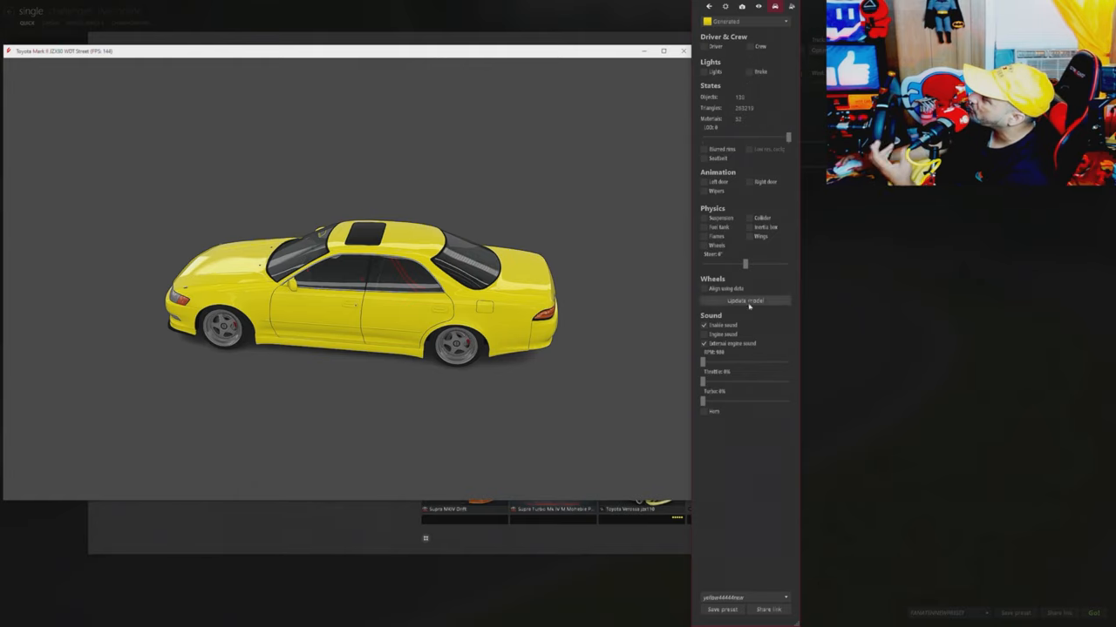
{"action": "left_click", "coordinate": [750, 46]}
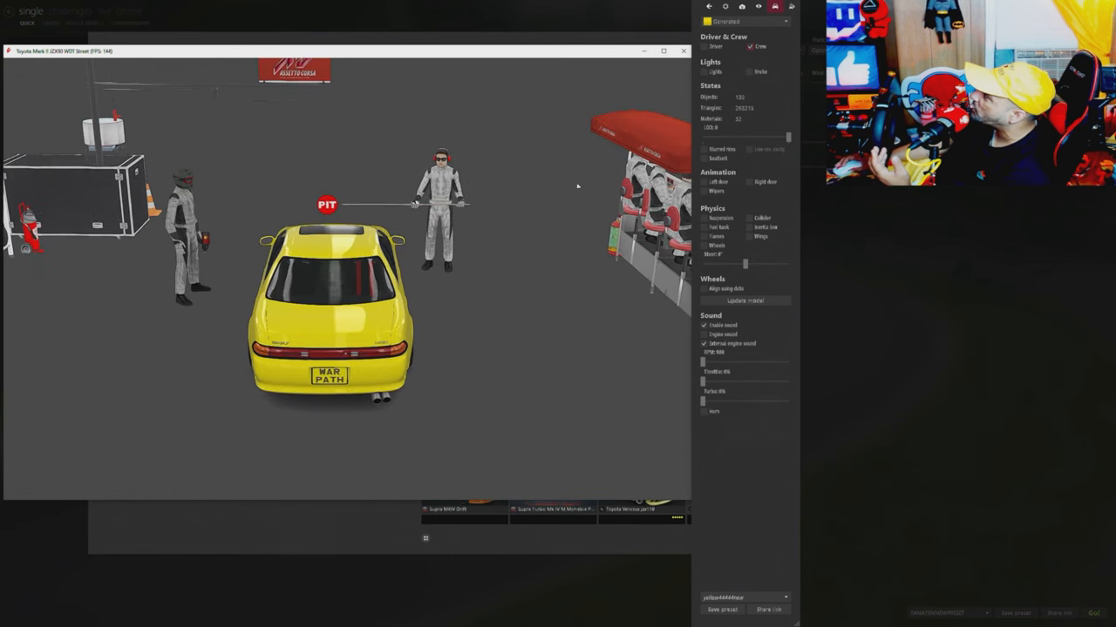
{"action": "left_click", "coordinate": [705, 71]}
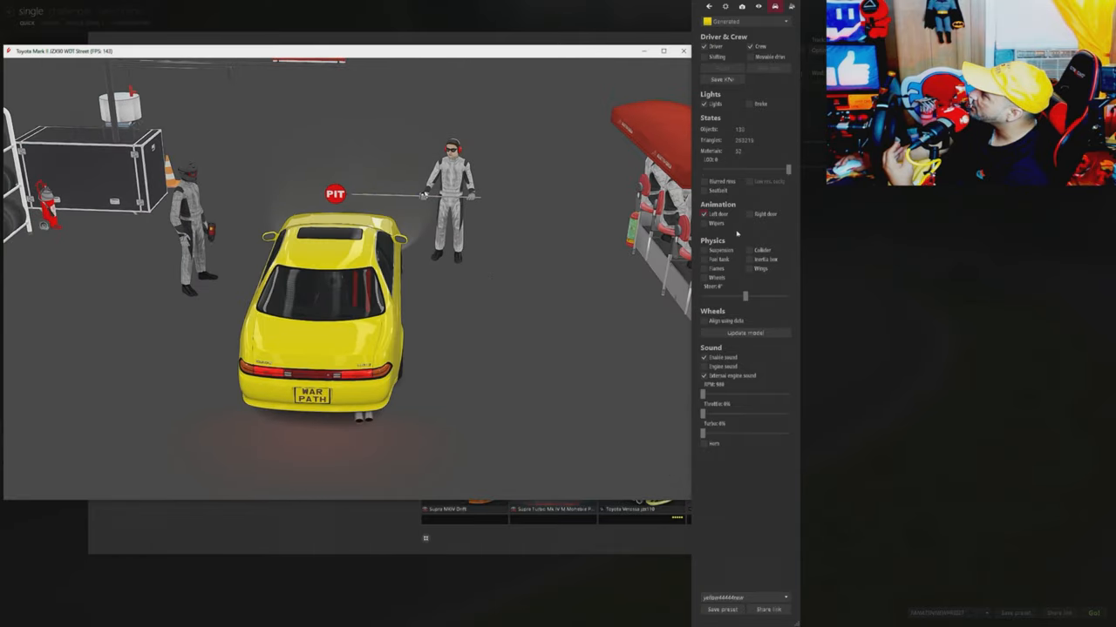
{"action": "left_click", "coordinate": [748, 213]}
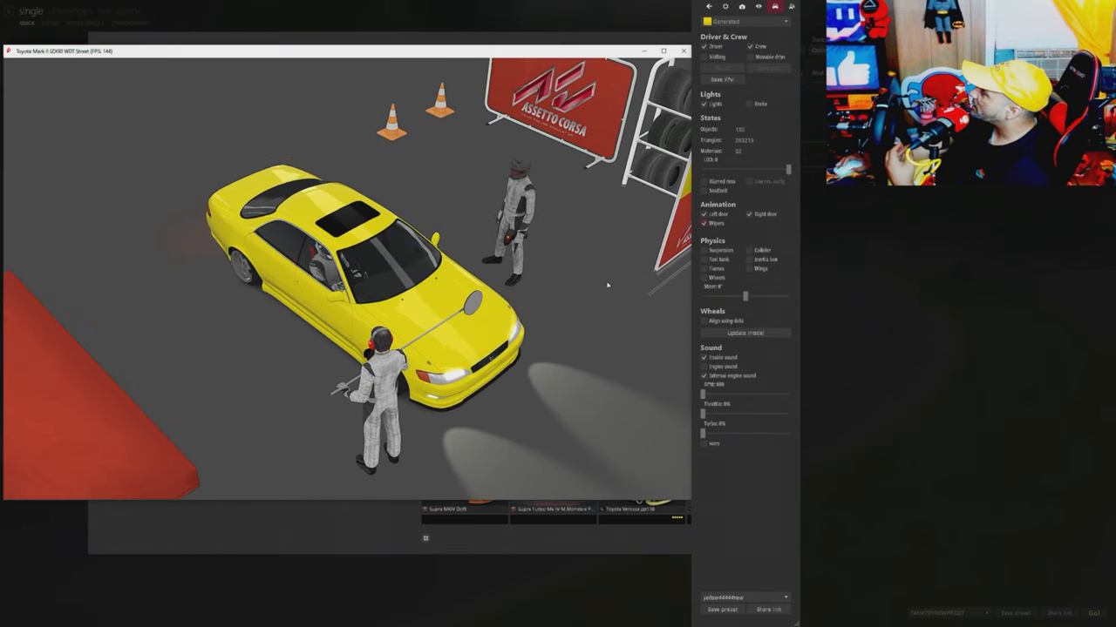
{"action": "left_click", "coordinate": [705, 277]}
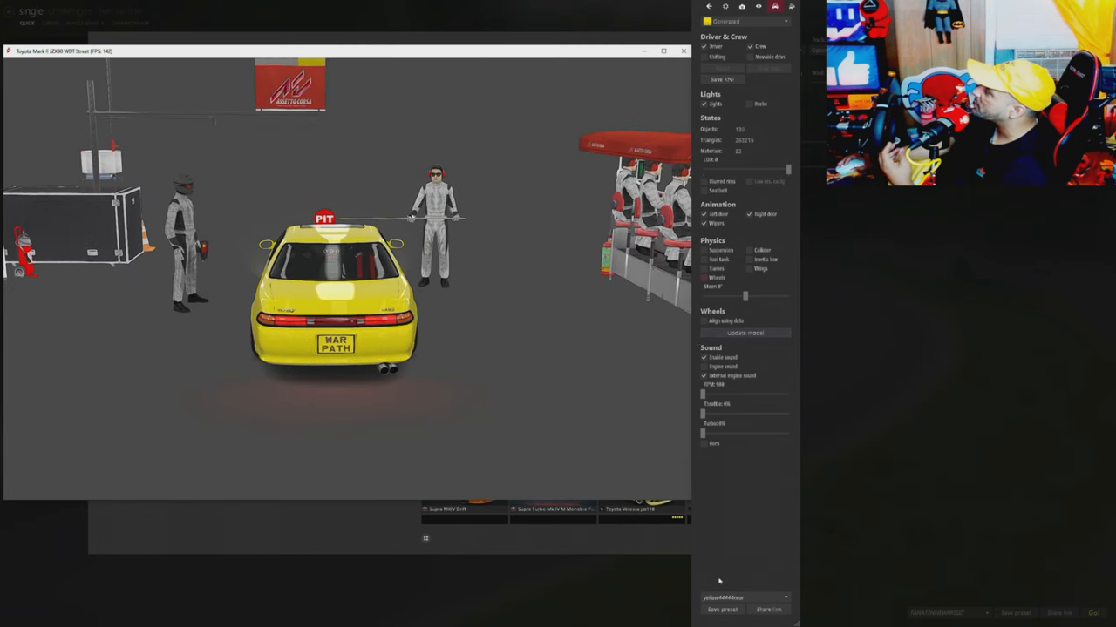
{"action": "mouse_move", "coordinate": [722, 609]}
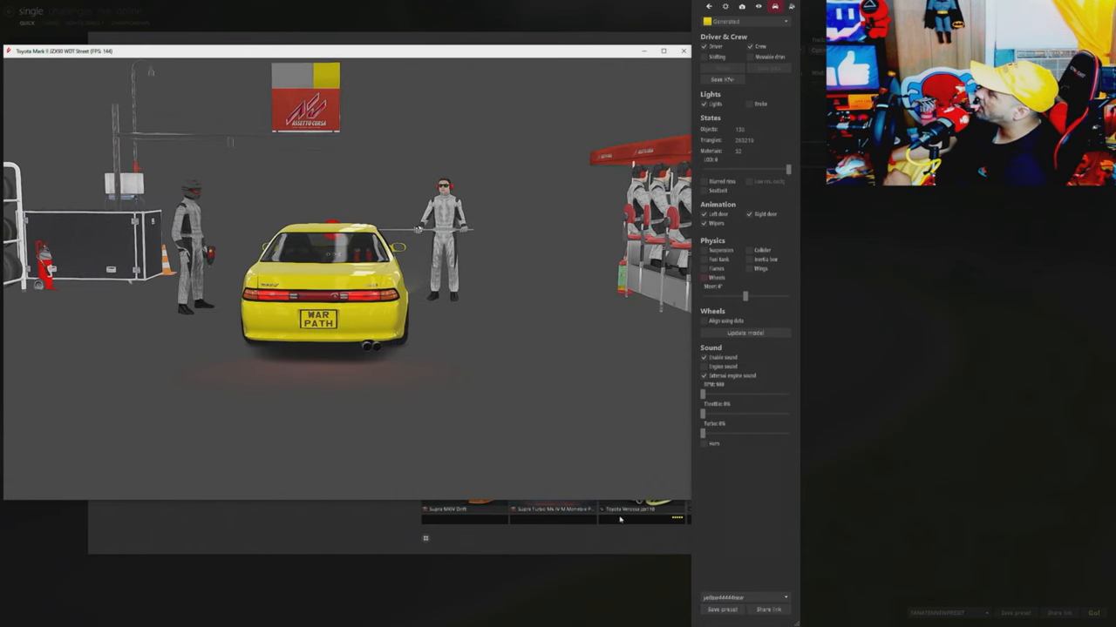
- Decline replacing the existing showroom preset and save it under the name 'NEWS'
{"action": "left_click", "coordinate": [722, 610]}
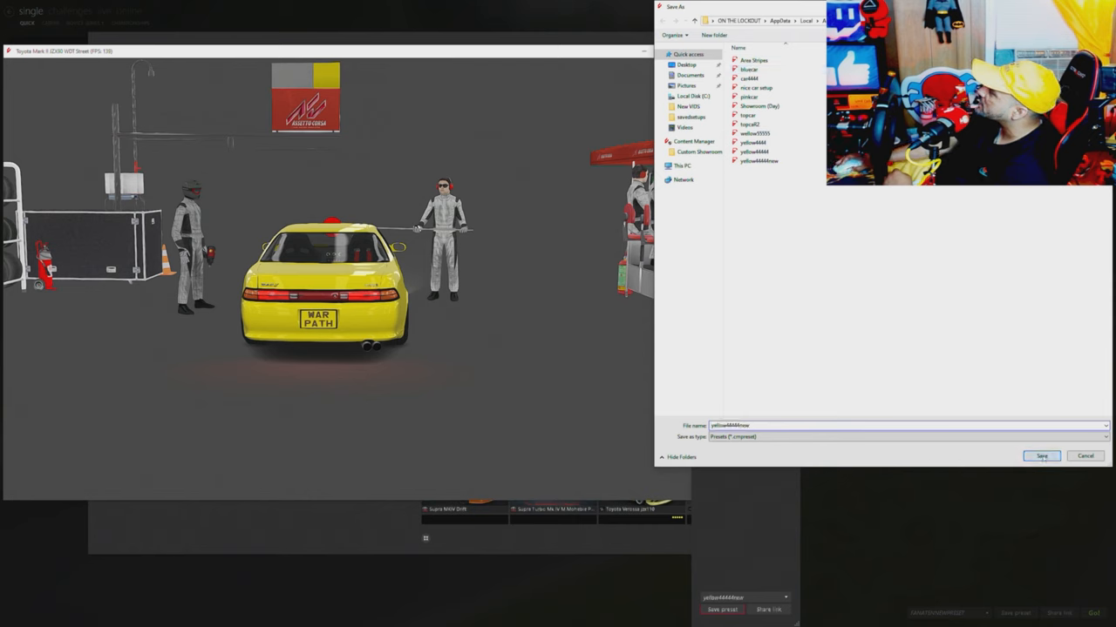
{"action": "left_click", "coordinate": [1042, 456]}
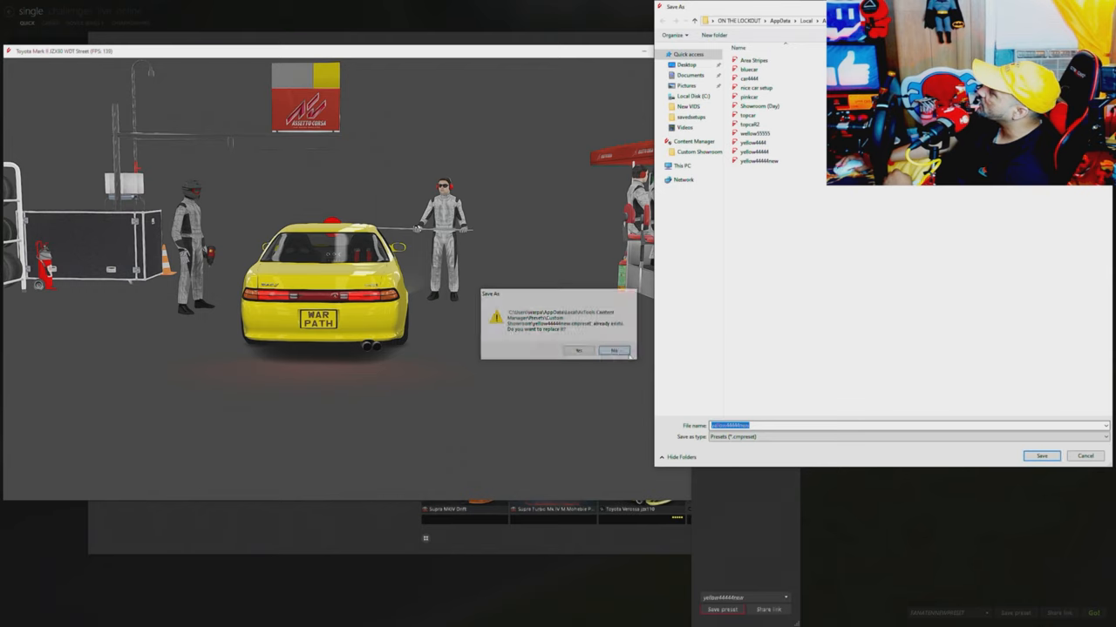
{"action": "left_click", "coordinate": [614, 351]}
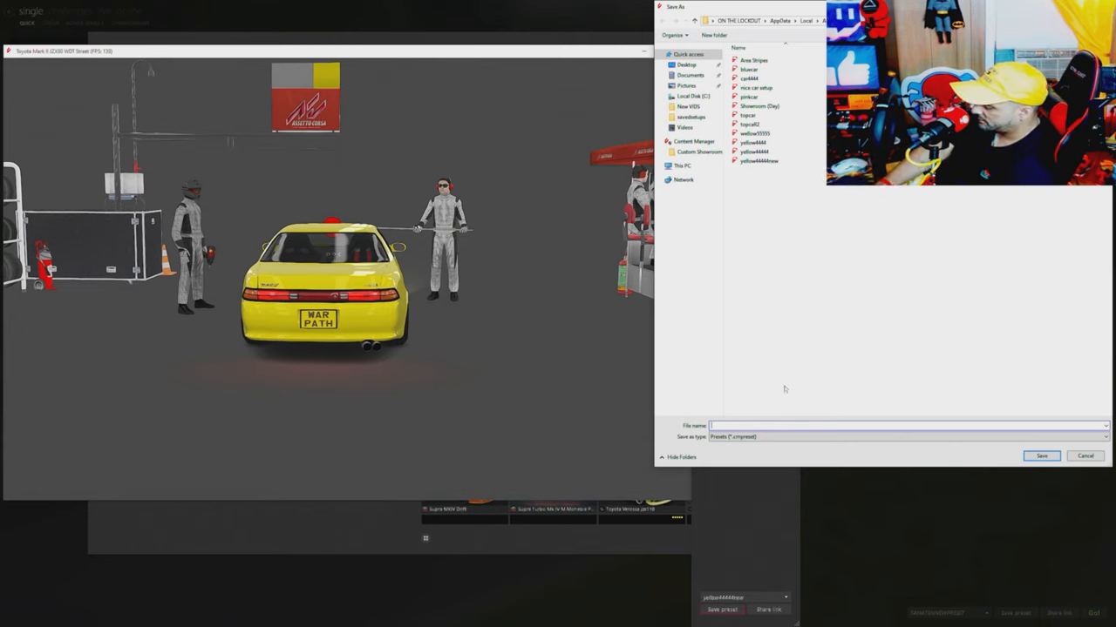
{"action": "type", "text": "NEWS"}
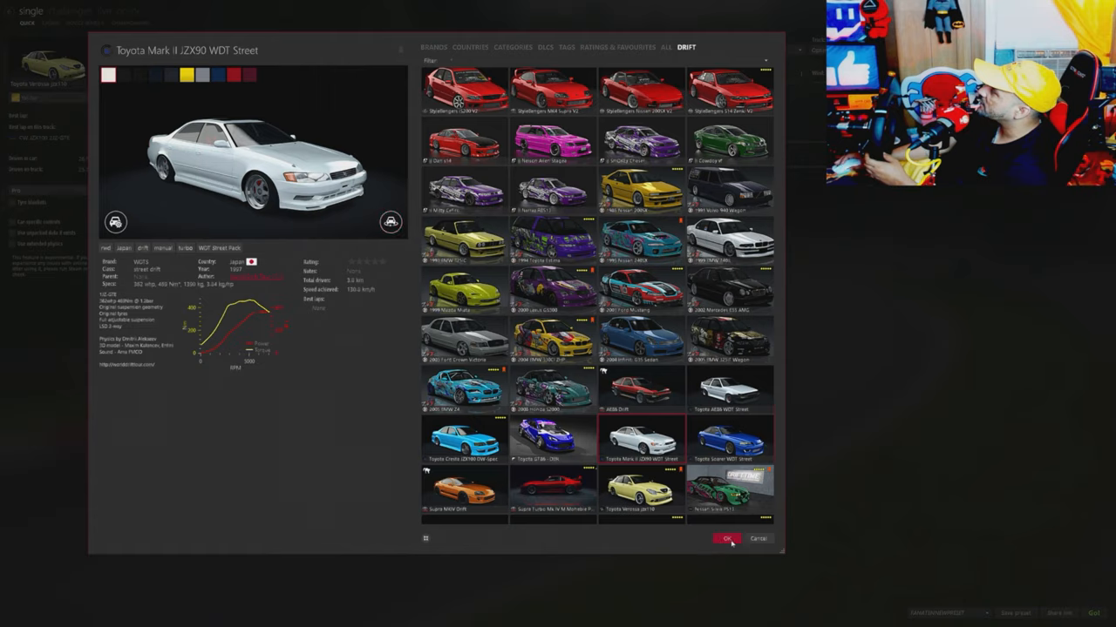
- Pick the yellow paint swatch for the Mark II JZX90 WDT Street and confirm it
{"action": "left_click", "coordinate": [726, 538]}
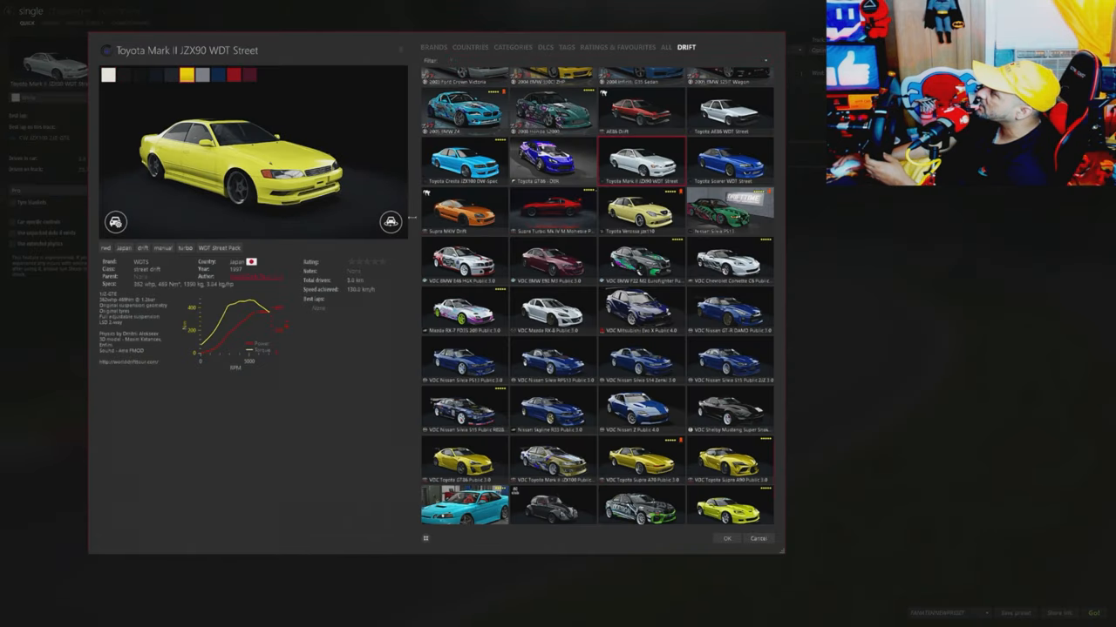
{"action": "left_click", "coordinate": [726, 538]}
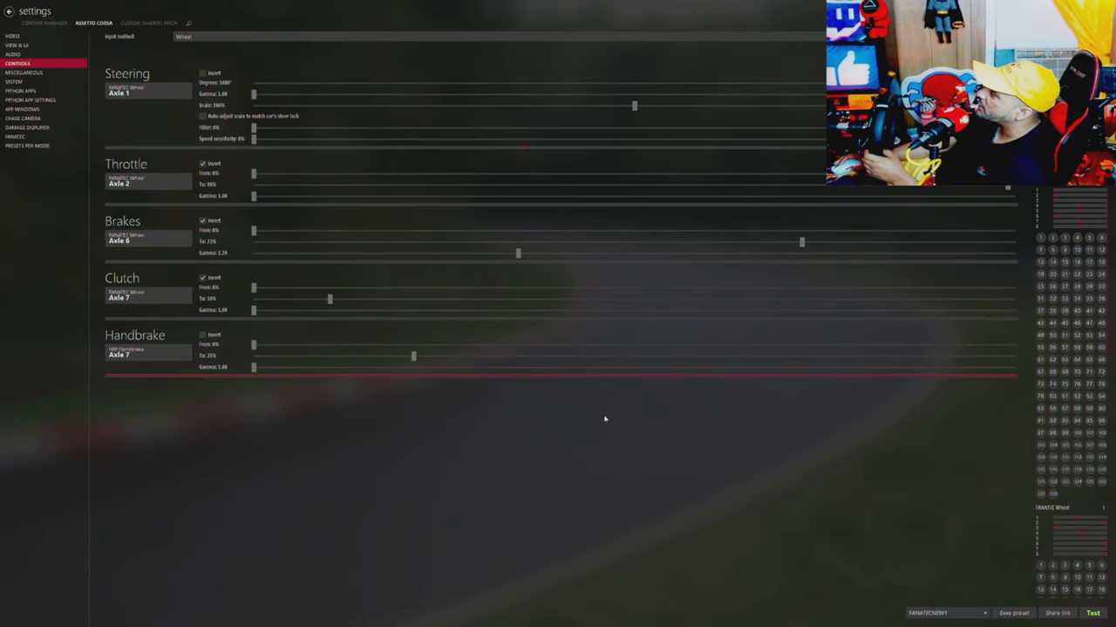
{"action": "mouse_move", "coordinate": [420, 393]}
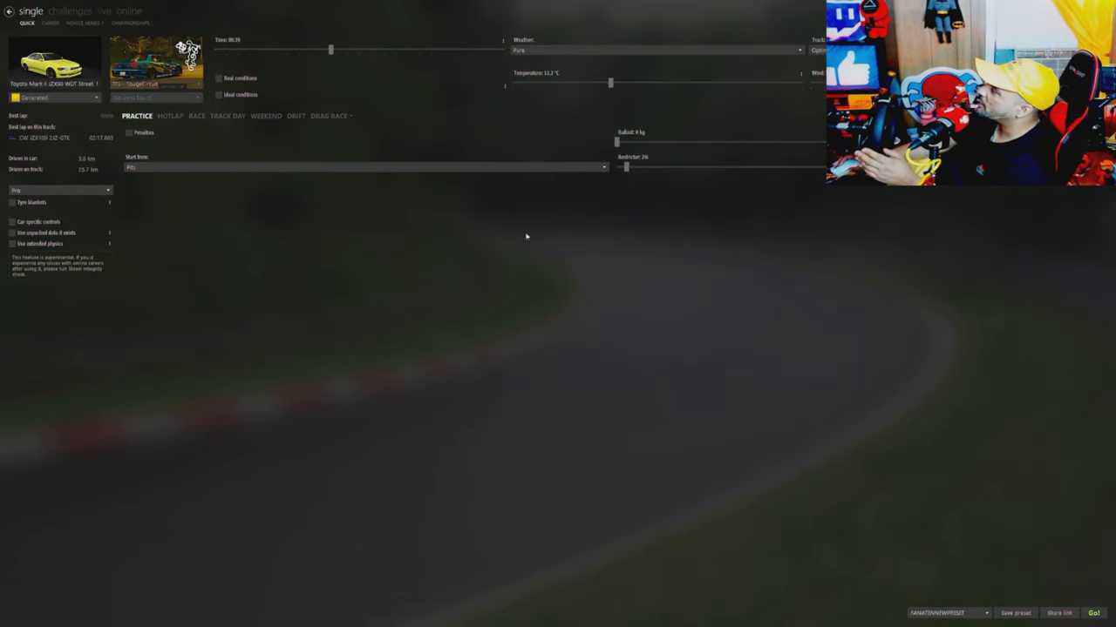
- Hit Go! in Quick drive to start the practice session
{"action": "left_click", "coordinate": [1095, 613]}
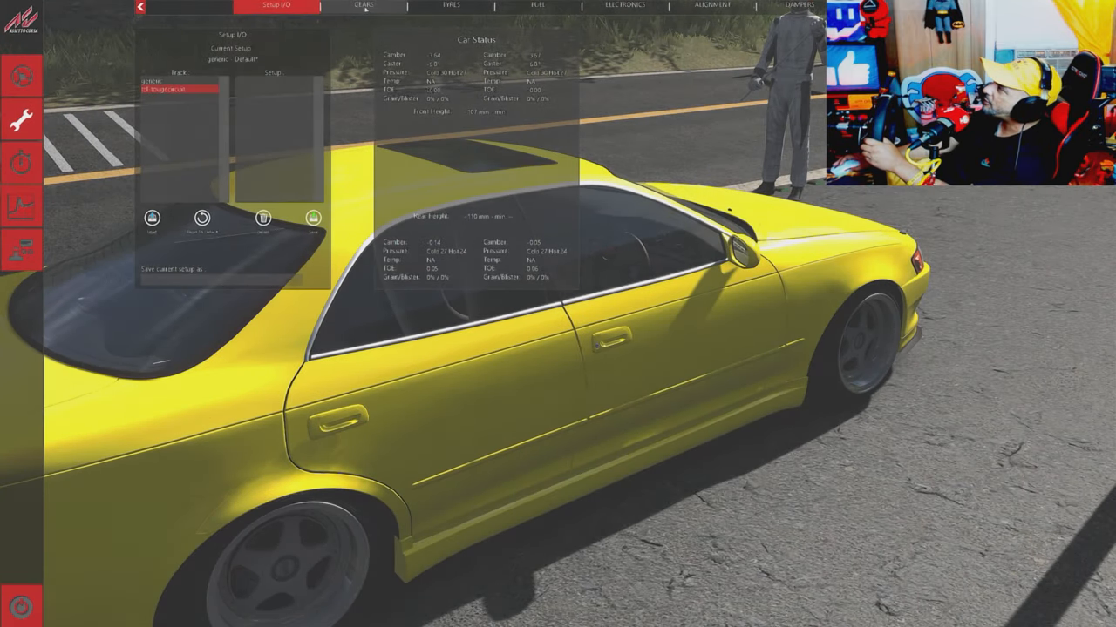
- Raise the final drive ratio and increase the fuel load to 49 litres
{"action": "left_click", "coordinate": [276, 6]}
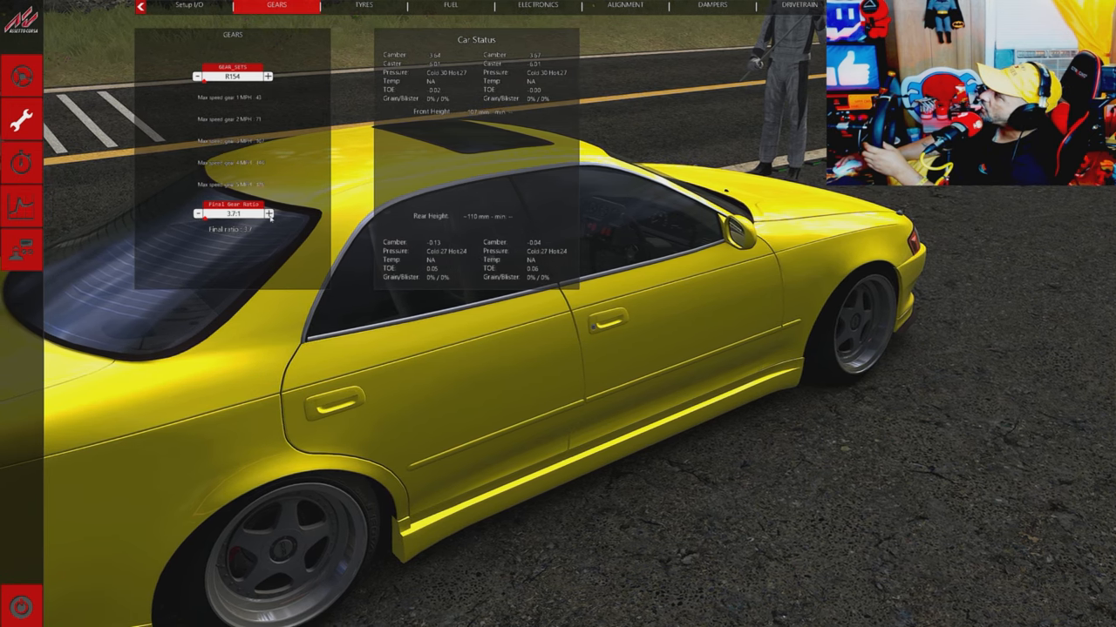
{"action": "left_click", "coordinate": [269, 214]}
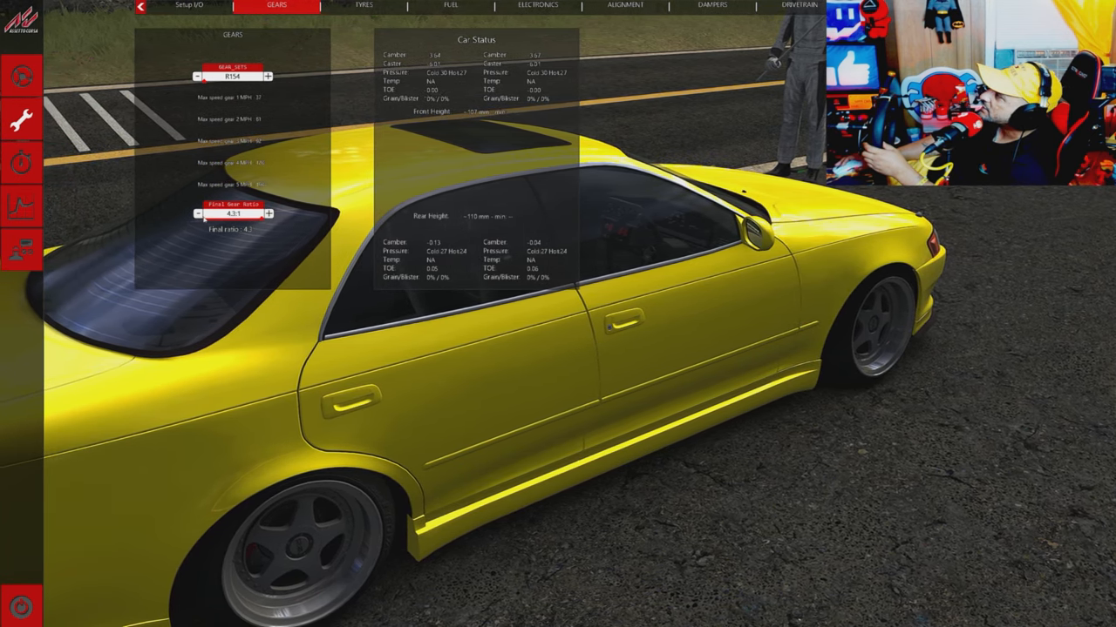
{"action": "left_click", "coordinate": [200, 213]}
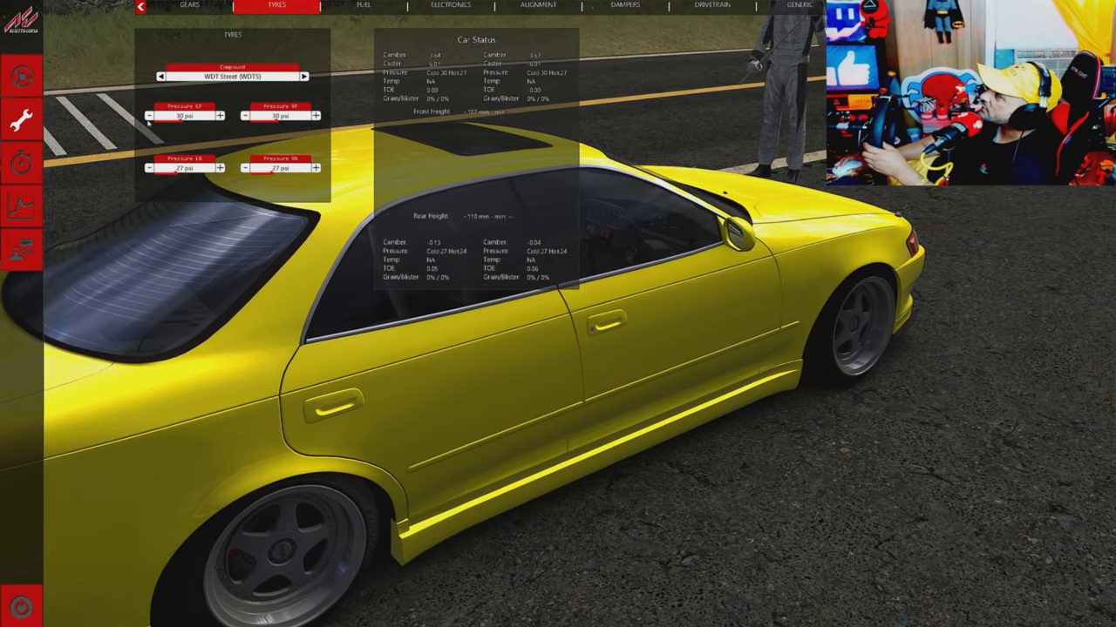
{"action": "left_click", "coordinate": [149, 115]}
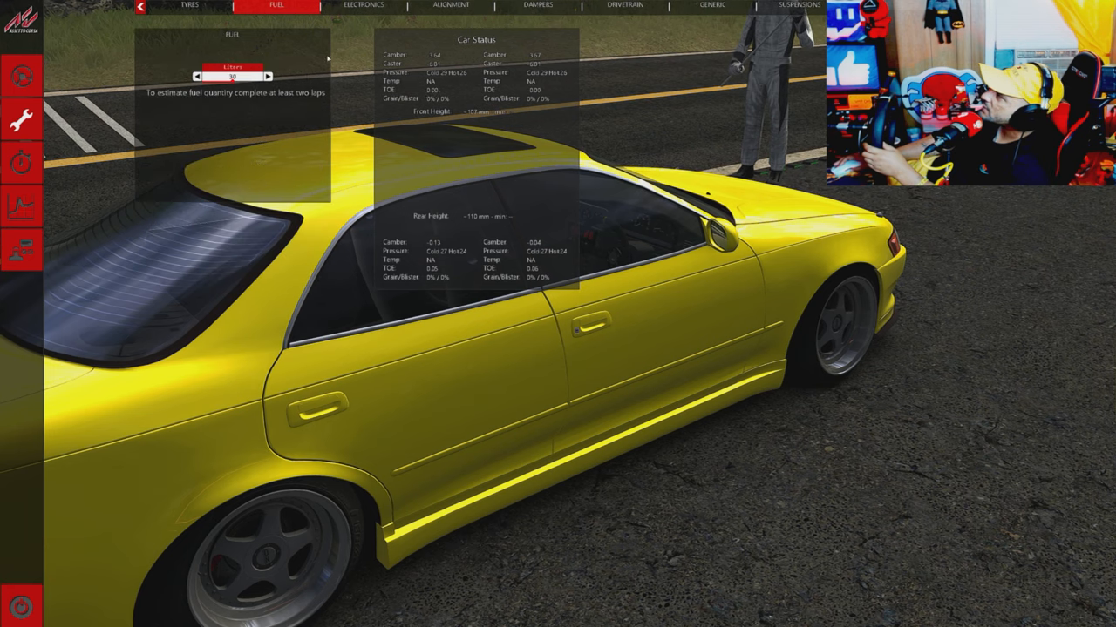
{"action": "left_click", "coordinate": [267, 77]}
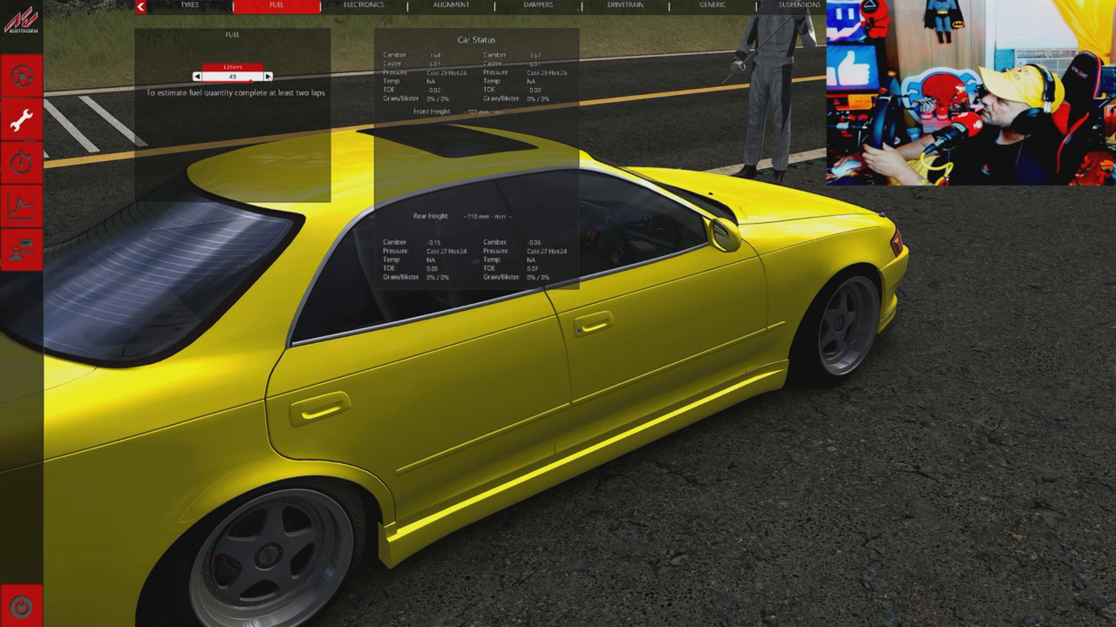
{"action": "left_click", "coordinate": [275, 6]}
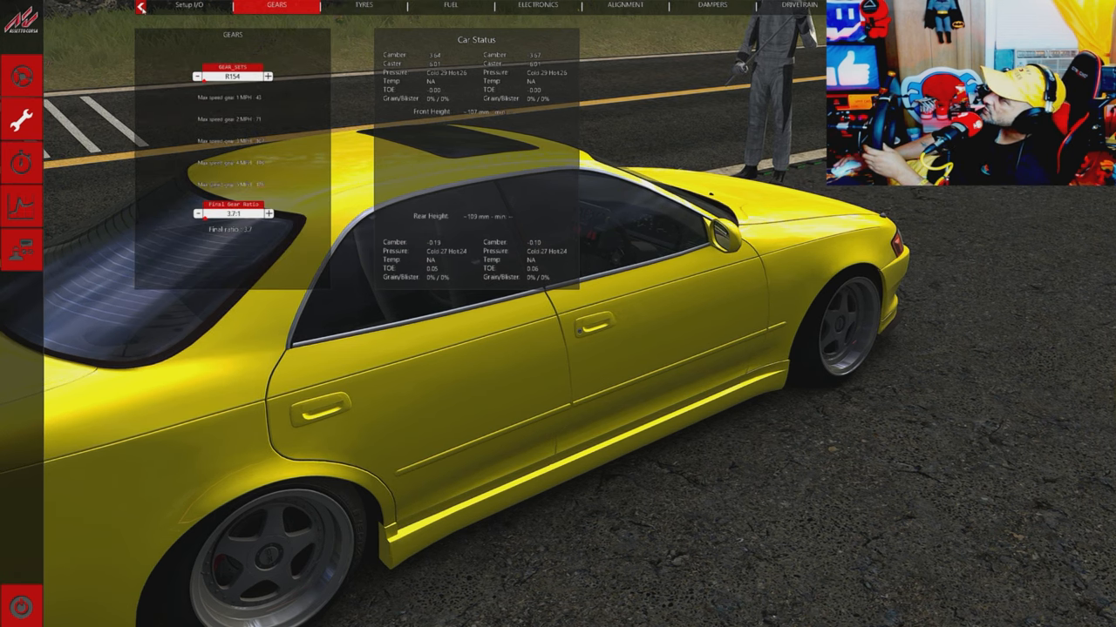
- Save the current setup as 'NEW' in Setup I/O
{"action": "left_click", "coordinate": [189, 6]}
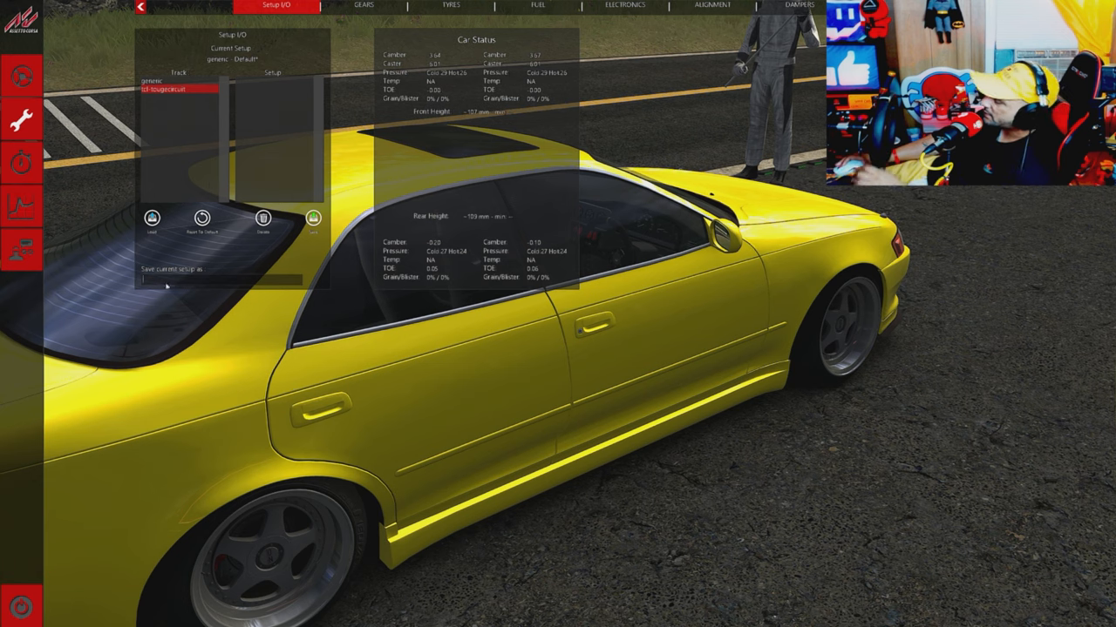
{"action": "type", "text": "NEW!"}
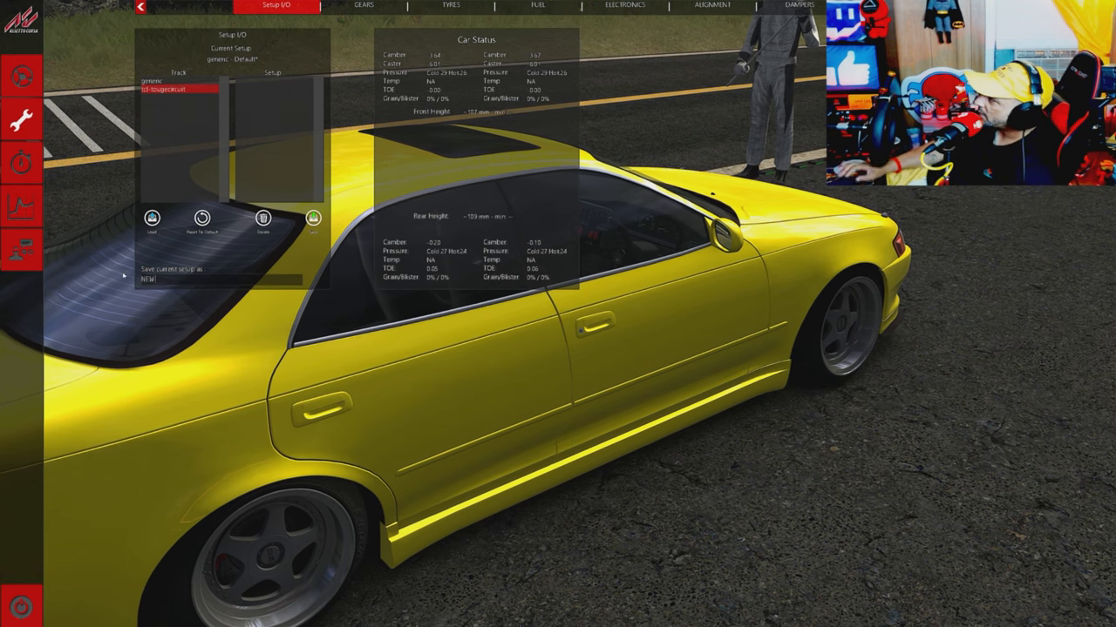
{"action": "left_click", "coordinate": [313, 218]}
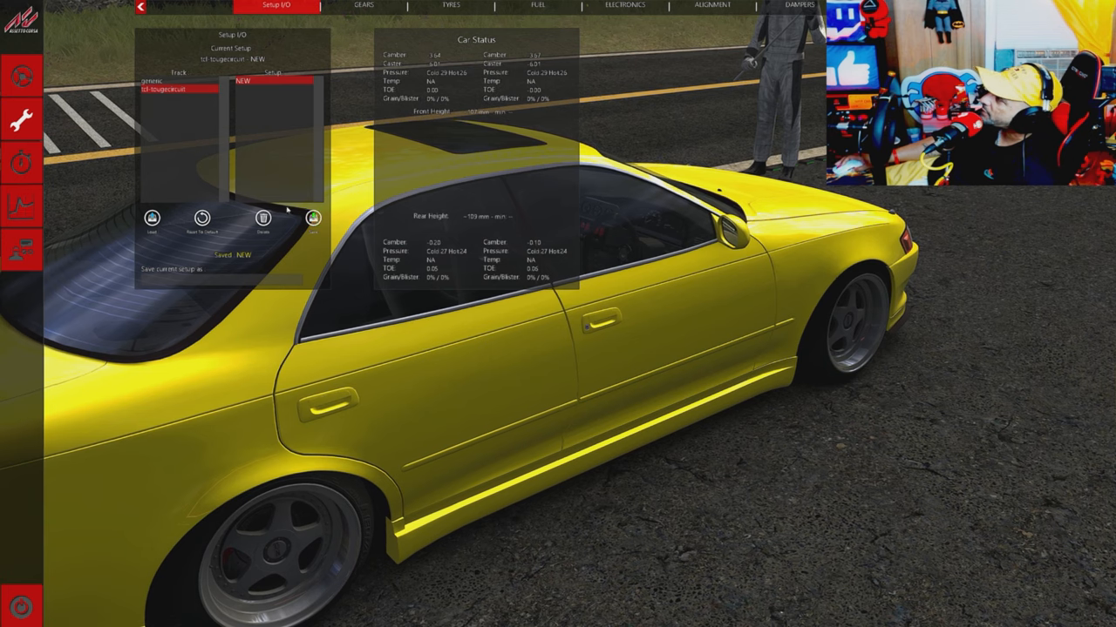
{"action": "left_click", "coordinate": [152, 218]}
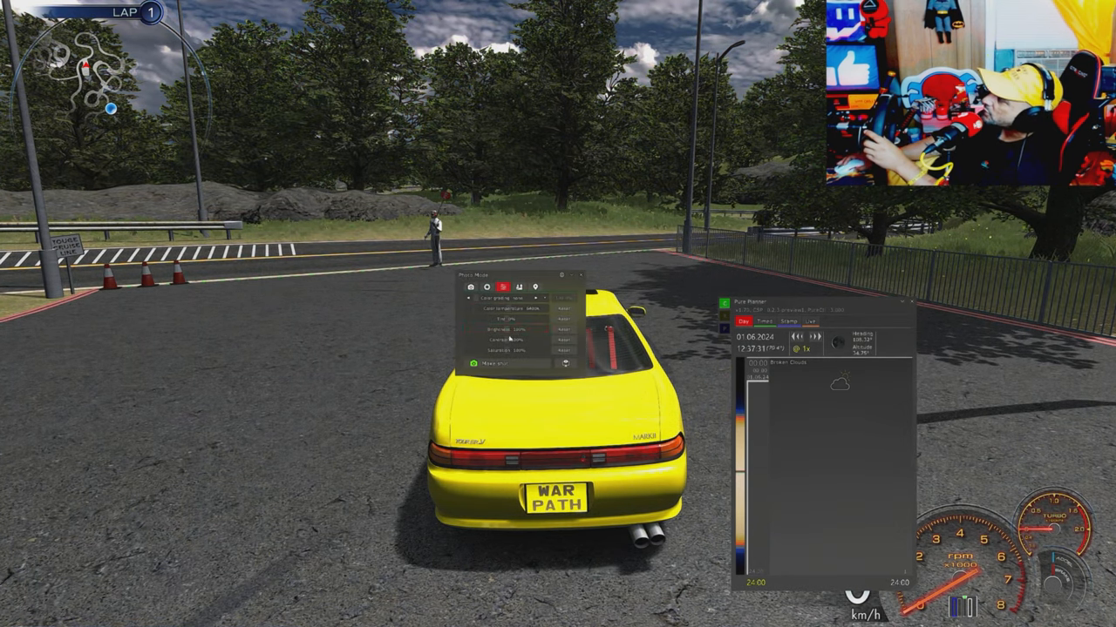
- Choose a different preset from Photo Mode's Color grading dropdown
{"action": "left_click", "coordinate": [519, 300]}
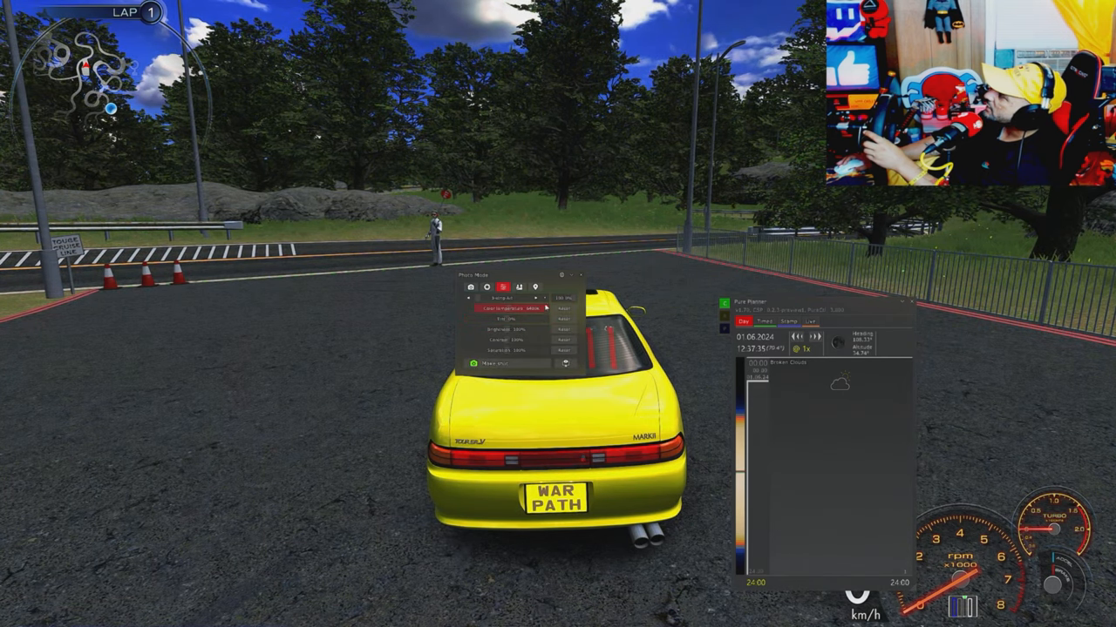
{"action": "left_click", "coordinate": [505, 298]}
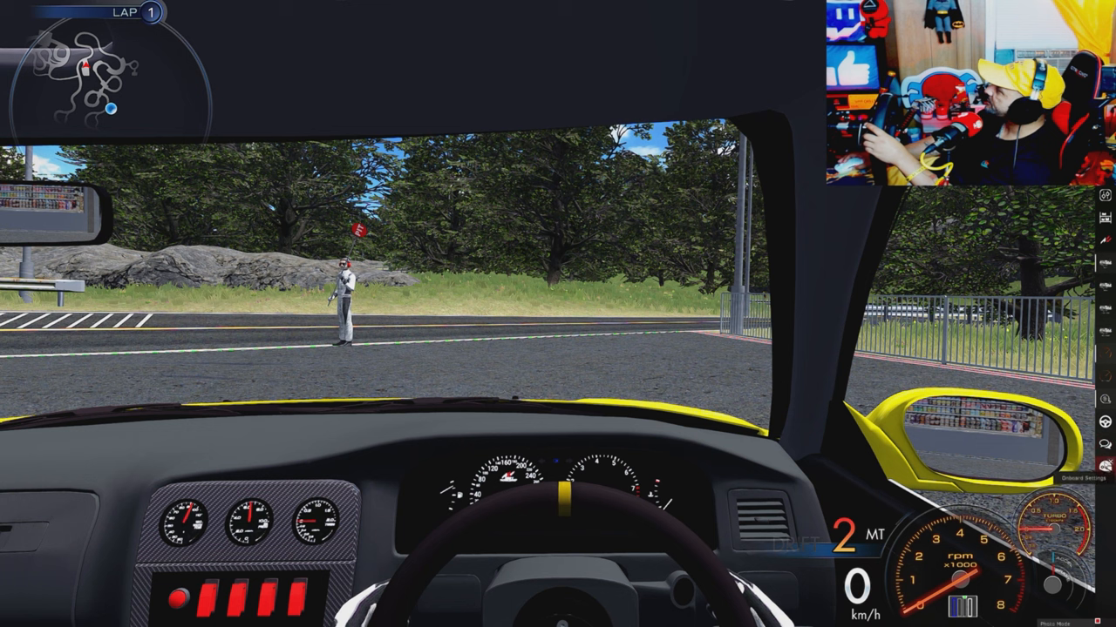
- Open Onboard Settings and tune the camera to FOV 53 and pitch -1
{"action": "left_click", "coordinate": [1105, 471]}
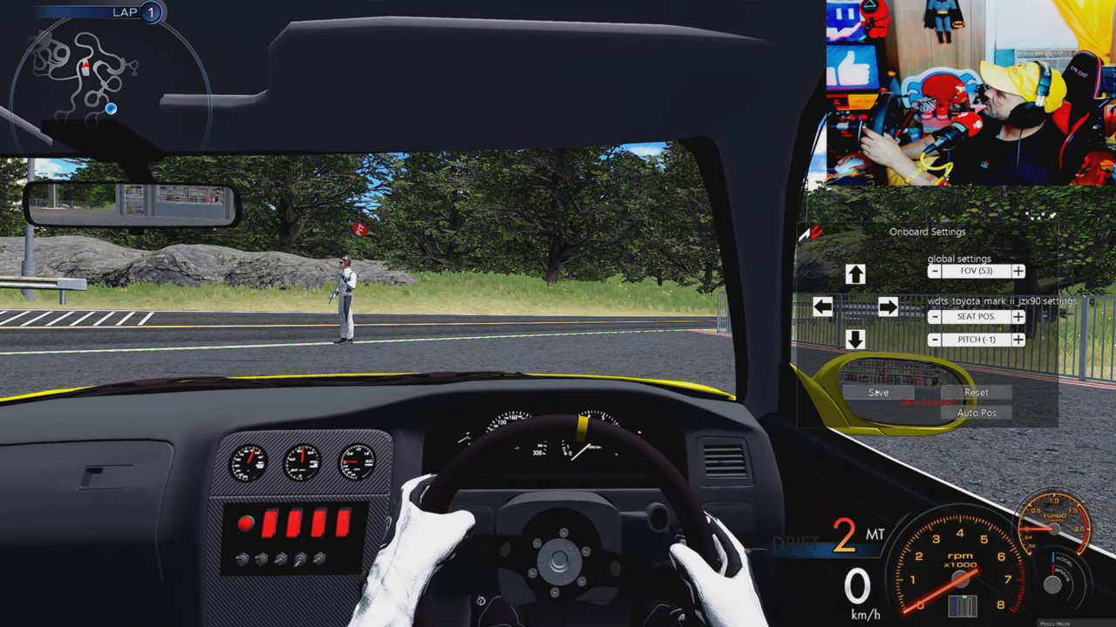
{"action": "left_click", "coordinate": [878, 393]}
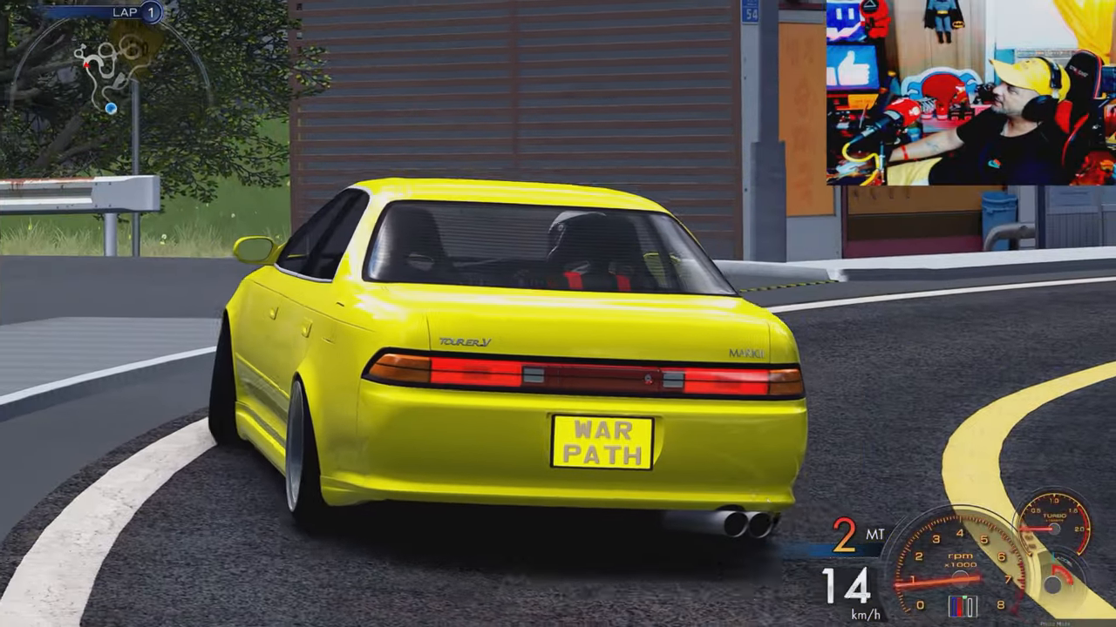
- Bring up the pause menu with Escape after the touge drift run
{"action": "key", "text": "Escape"}
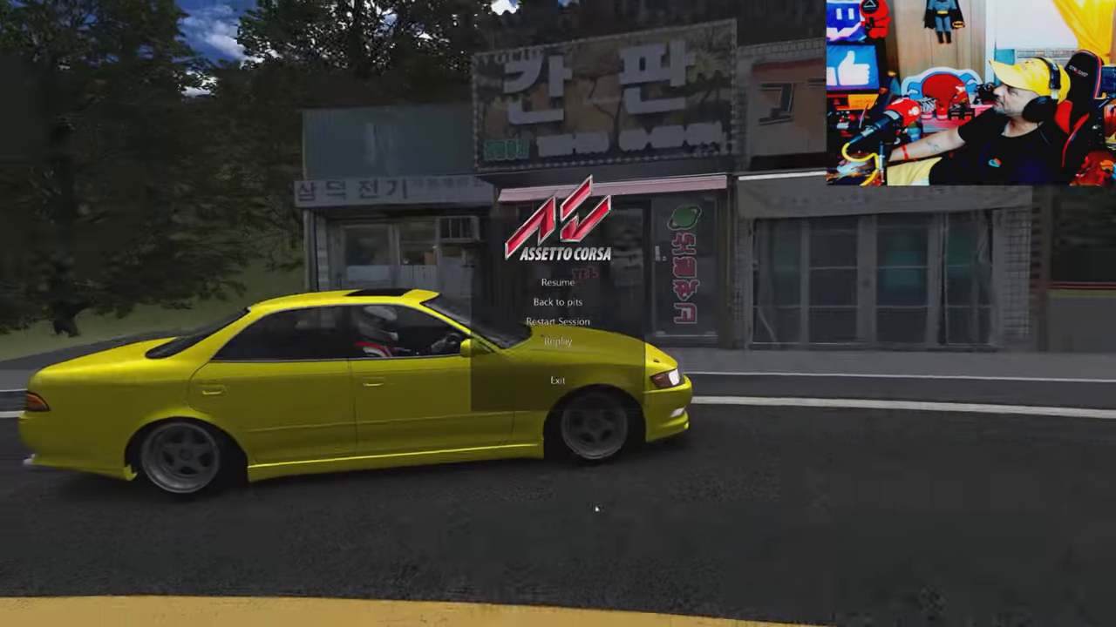